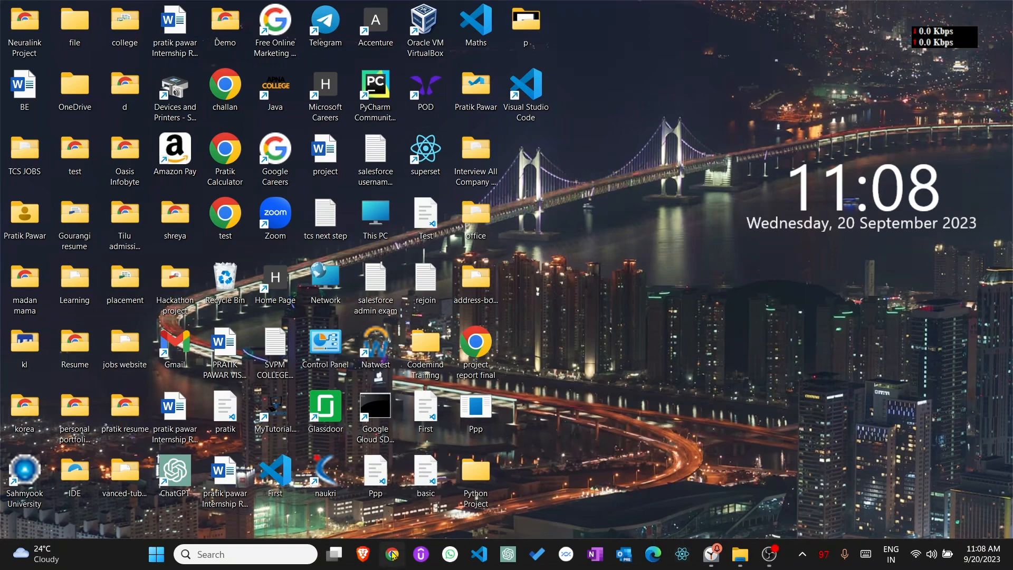
- Launch Chrome under the chosen profile and search Google for 'salesforce cli download'
click(390, 554)
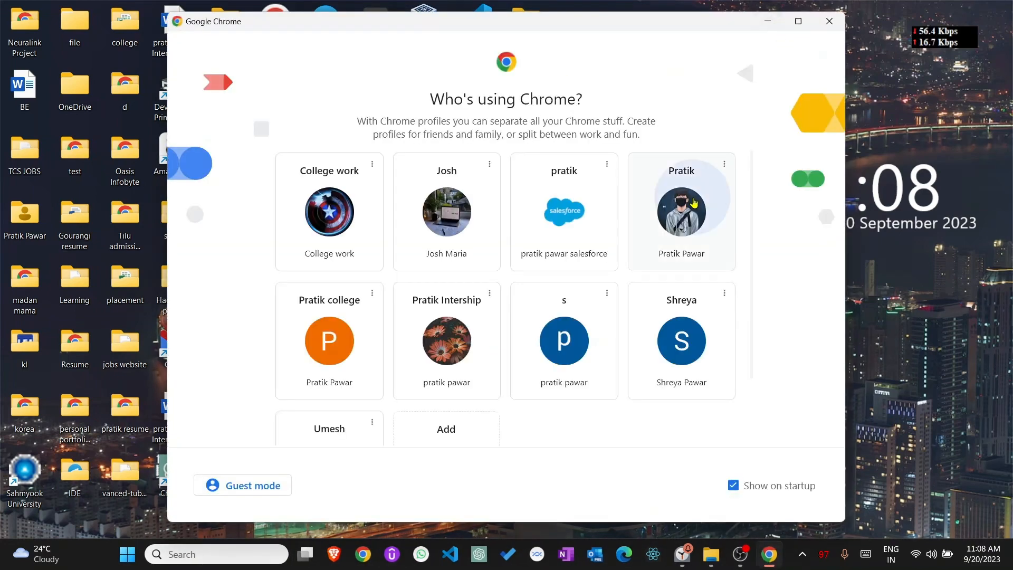
click(681, 197)
text(sale)
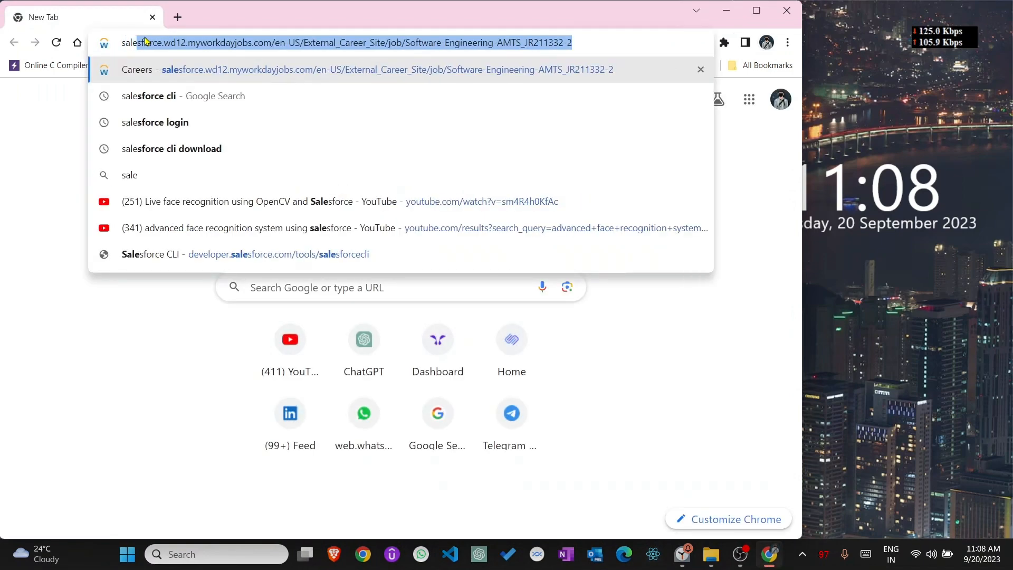
mouse_move(583, 65)
text(sforce cli)
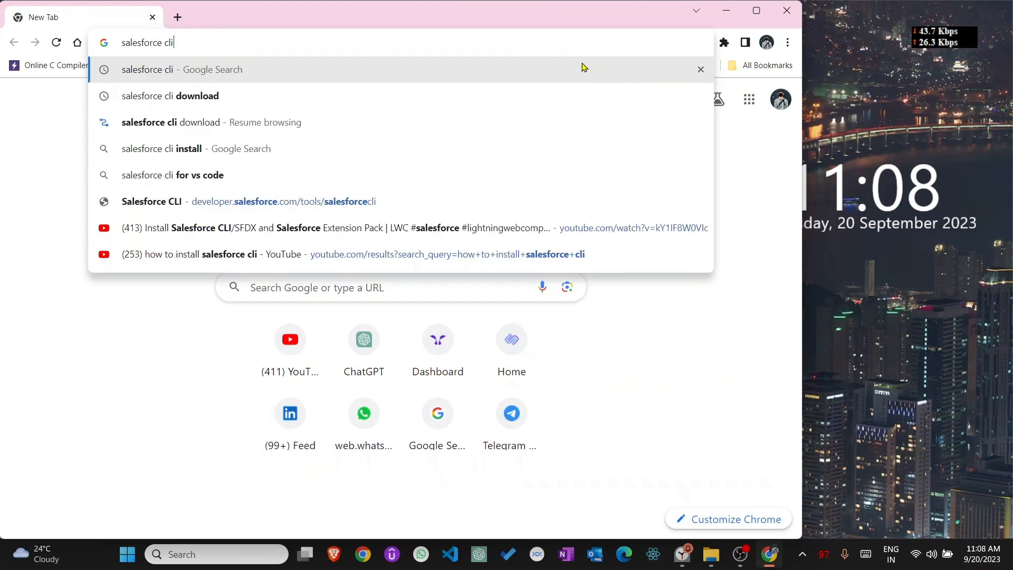
click(170, 96)
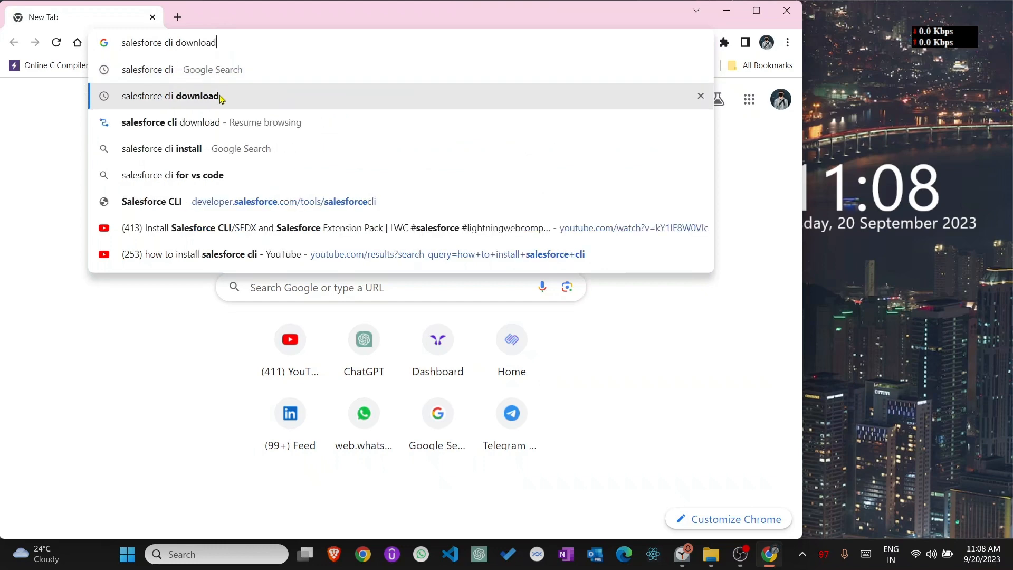
click(170, 96)
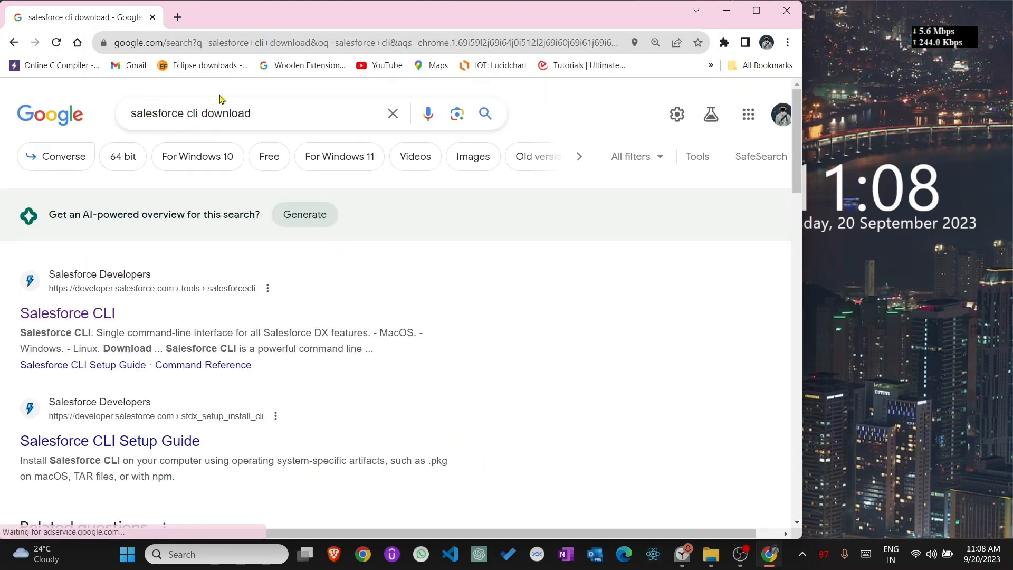
mouse_move(55, 316)
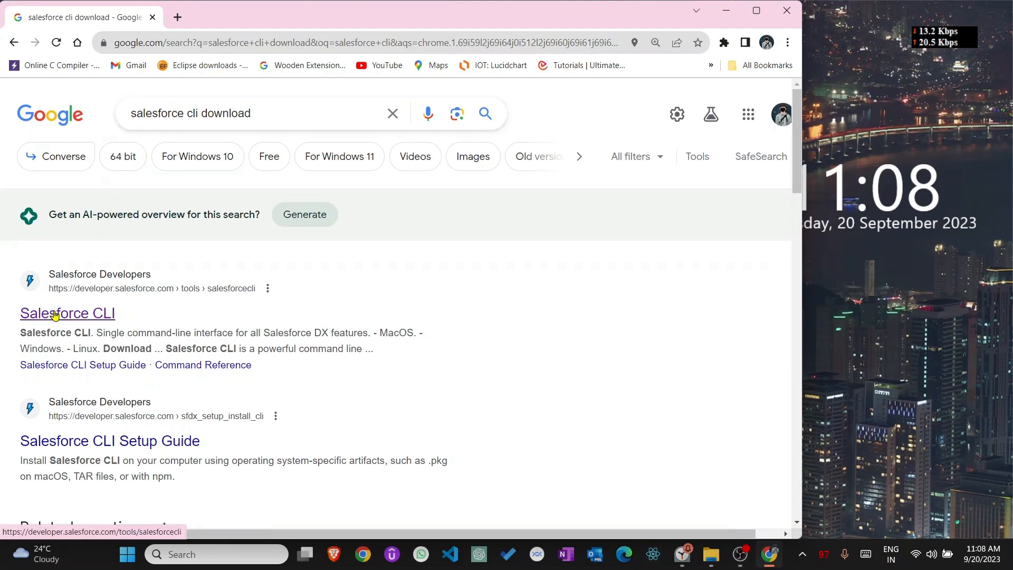
- Open the Salesforce CLI developer page and start the 'Download for Windows x64' installer
click(67, 313)
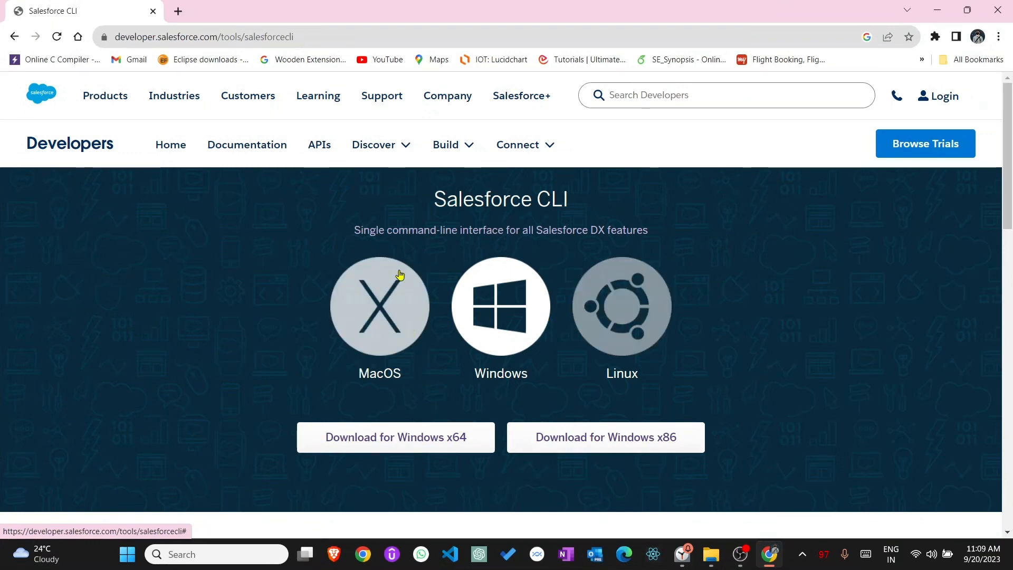
mouse_move(509, 363)
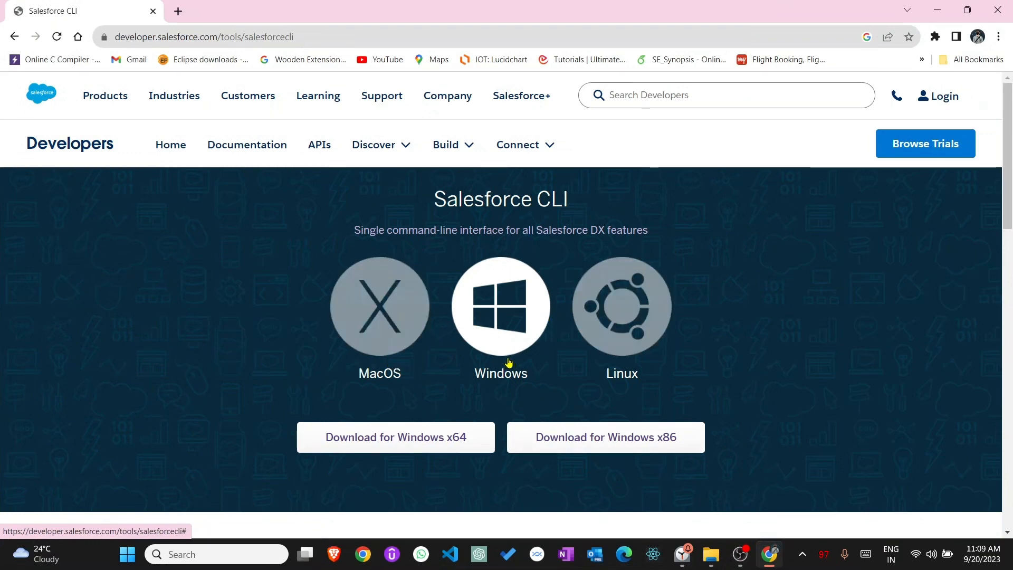
mouse_move(435, 365)
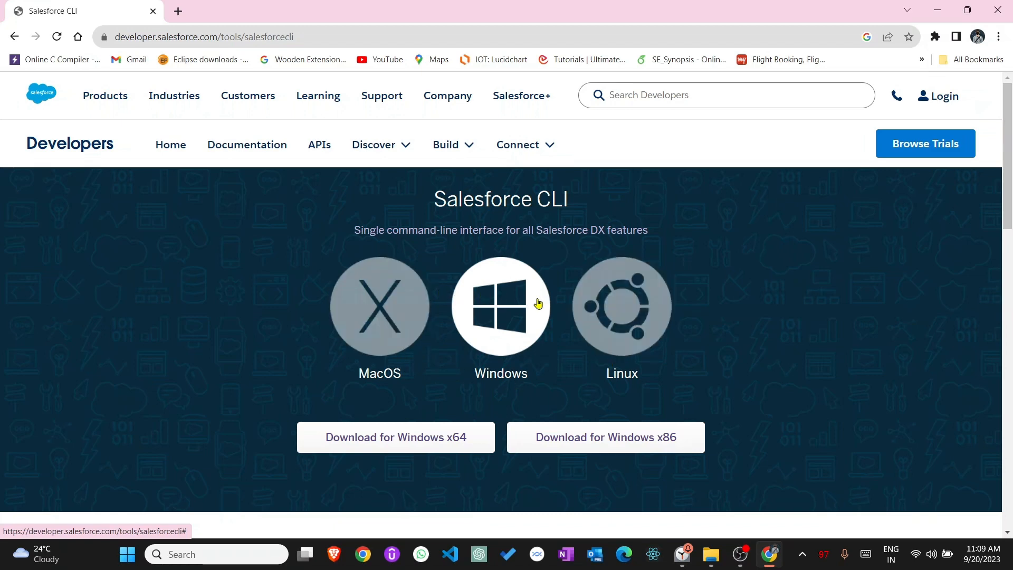
mouse_move(505, 323)
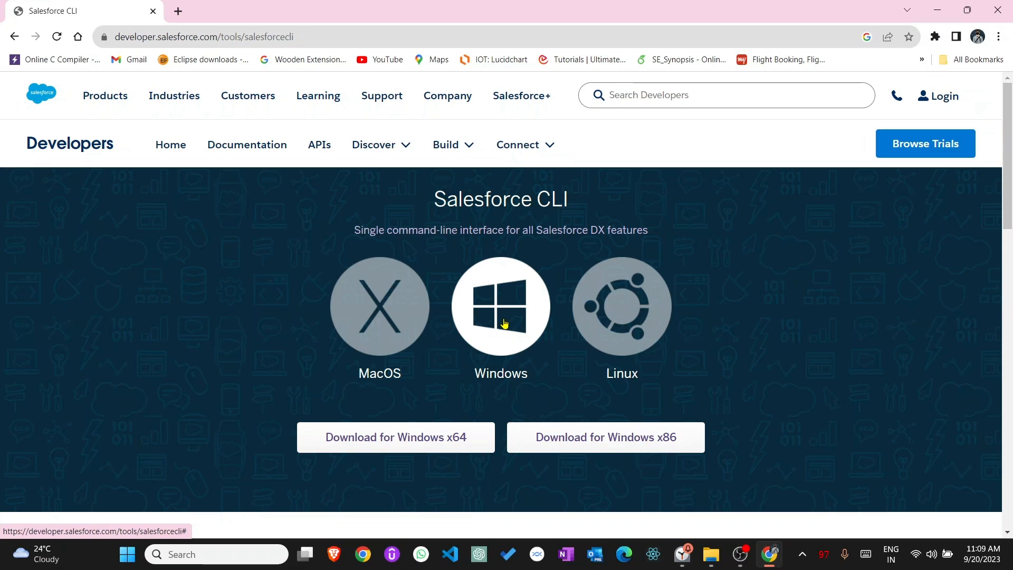
mouse_move(463, 380)
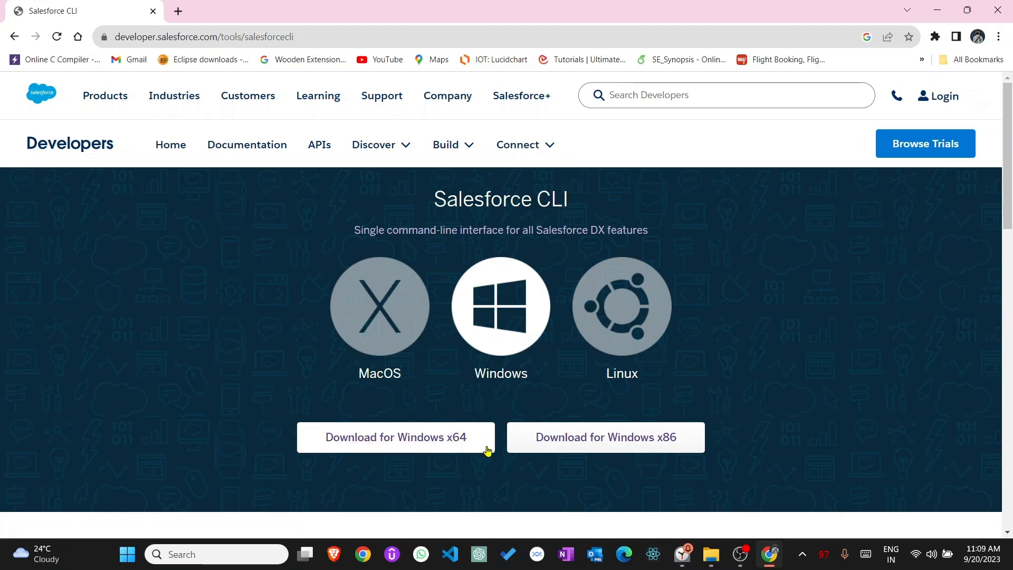
mouse_move(675, 455)
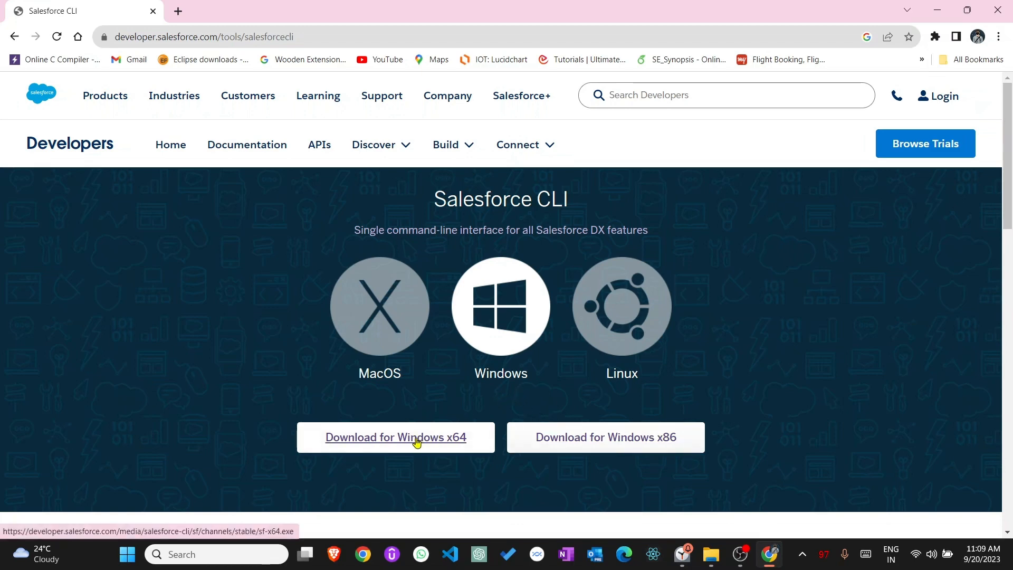
click(416, 437)
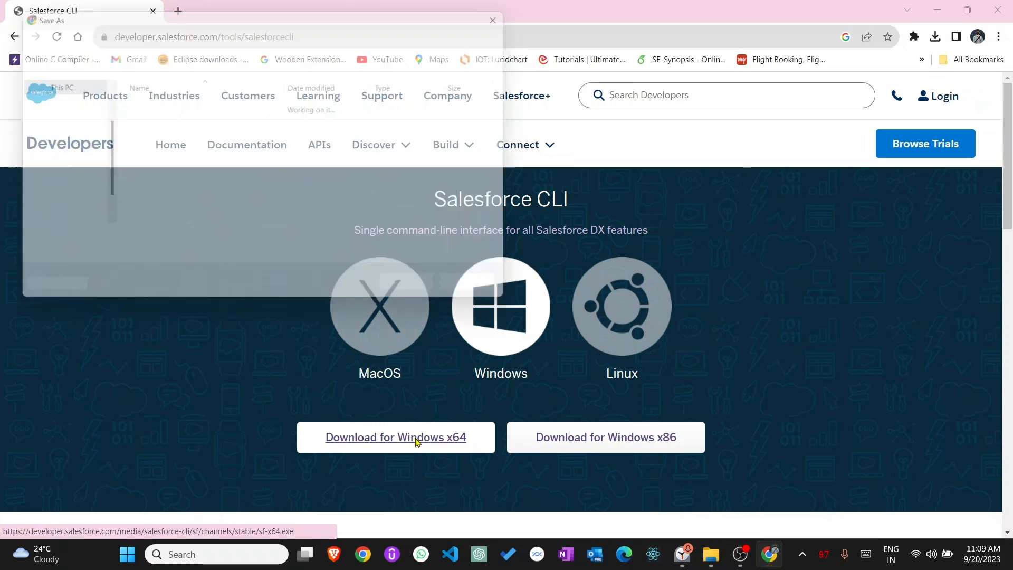
- Cancel the Save As dialog for the sf-x64 installer and show the desktop
click(396, 437)
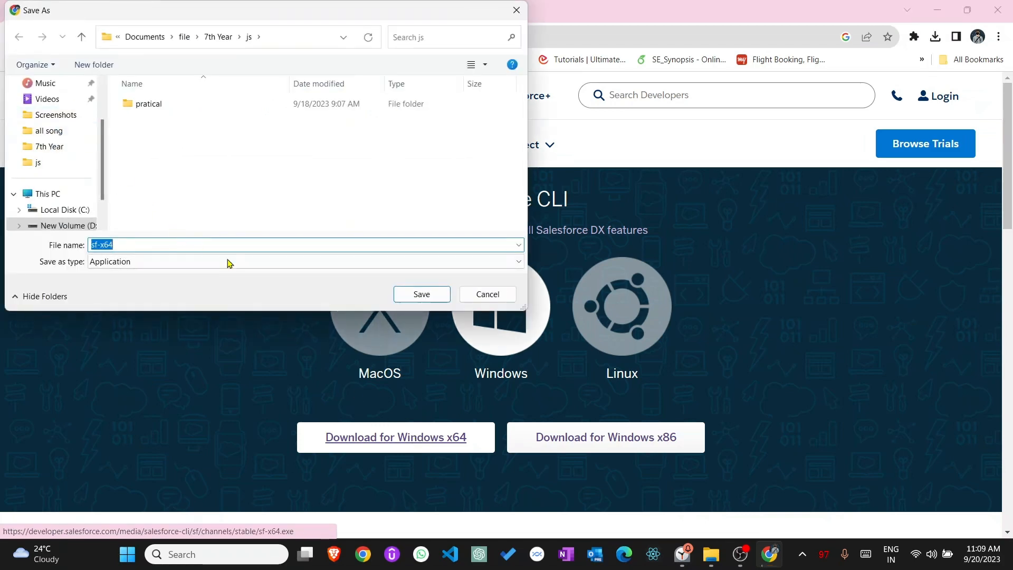
mouse_move(472, 301)
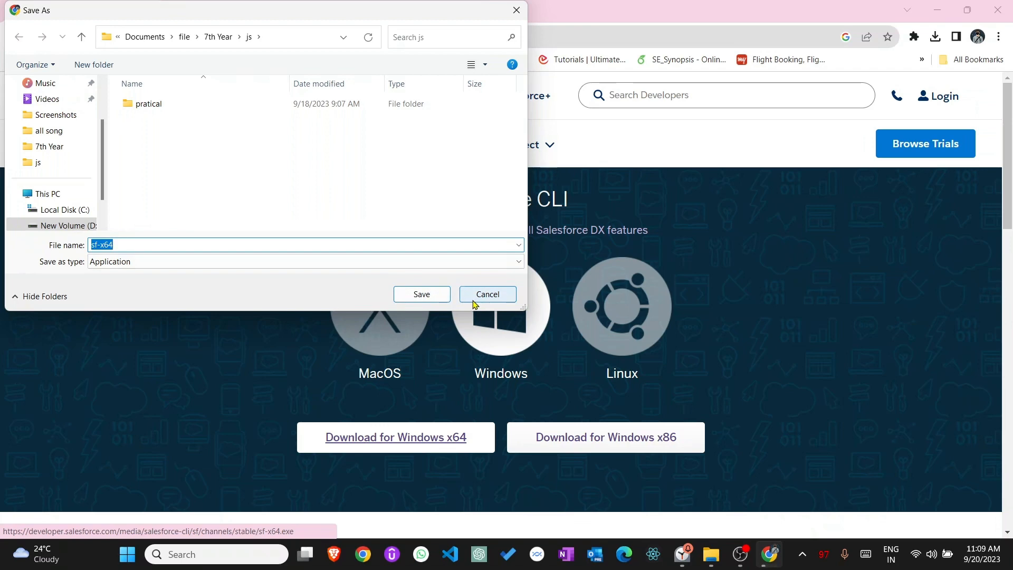
click(488, 294)
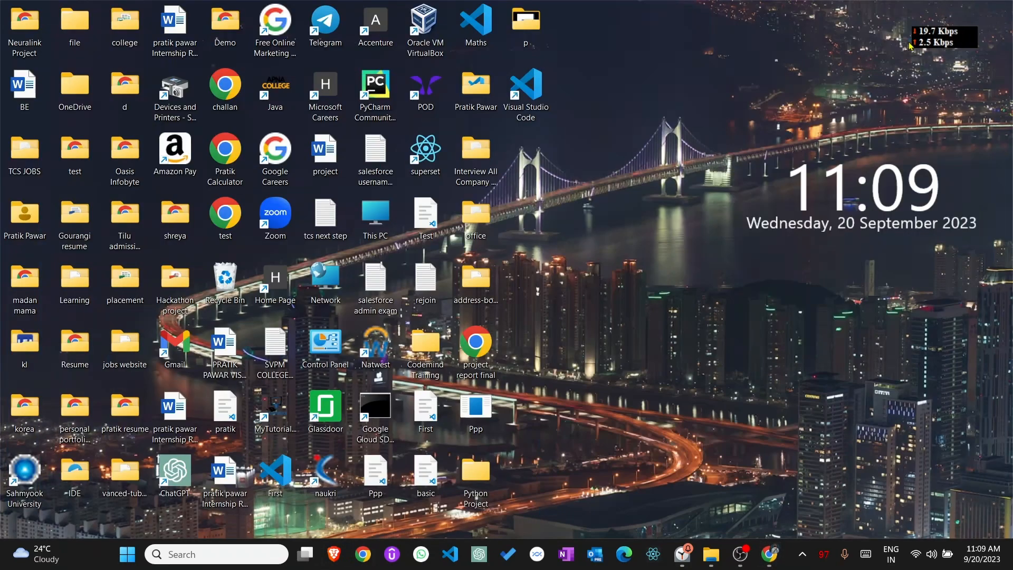
mouse_move(583, 555)
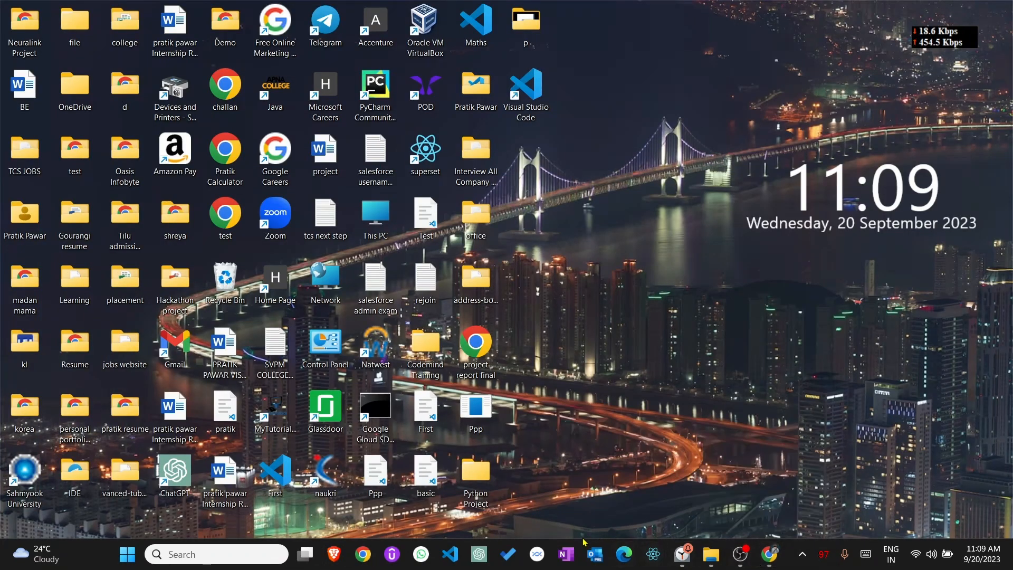
- Open File Explorer's Downloads folder and select the sf-x64 installer
click(711, 554)
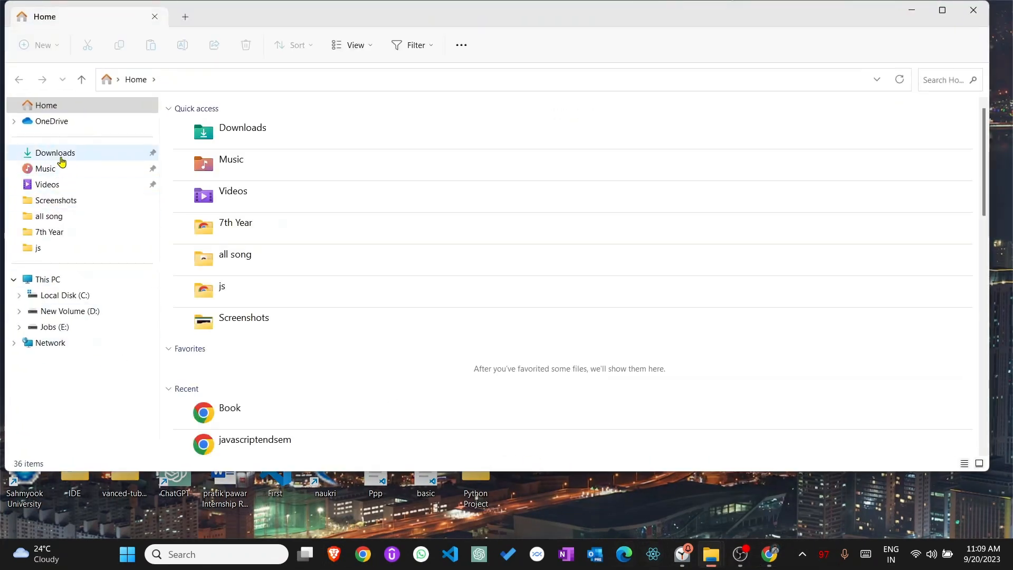
click(56, 153)
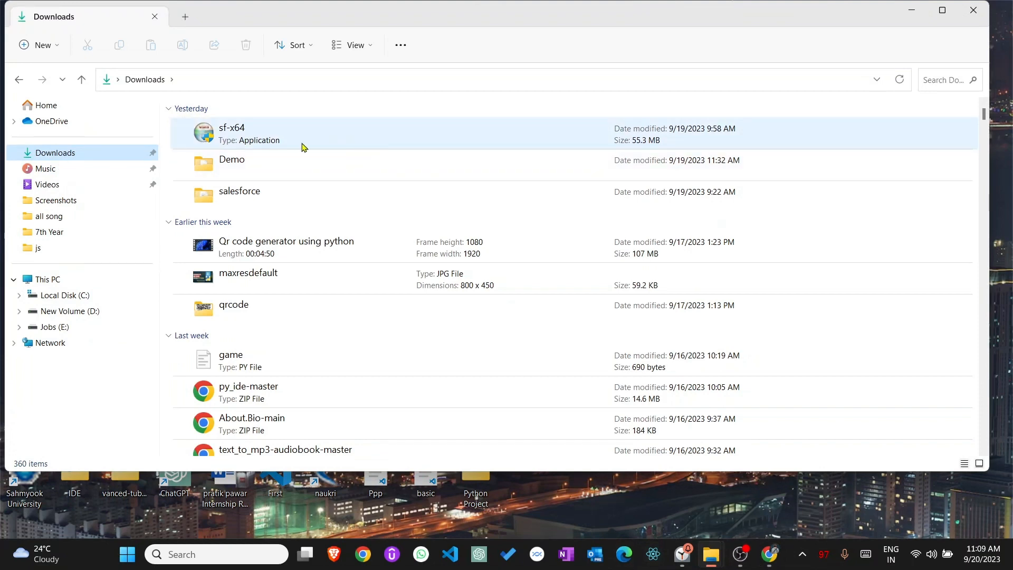
mouse_move(240, 138)
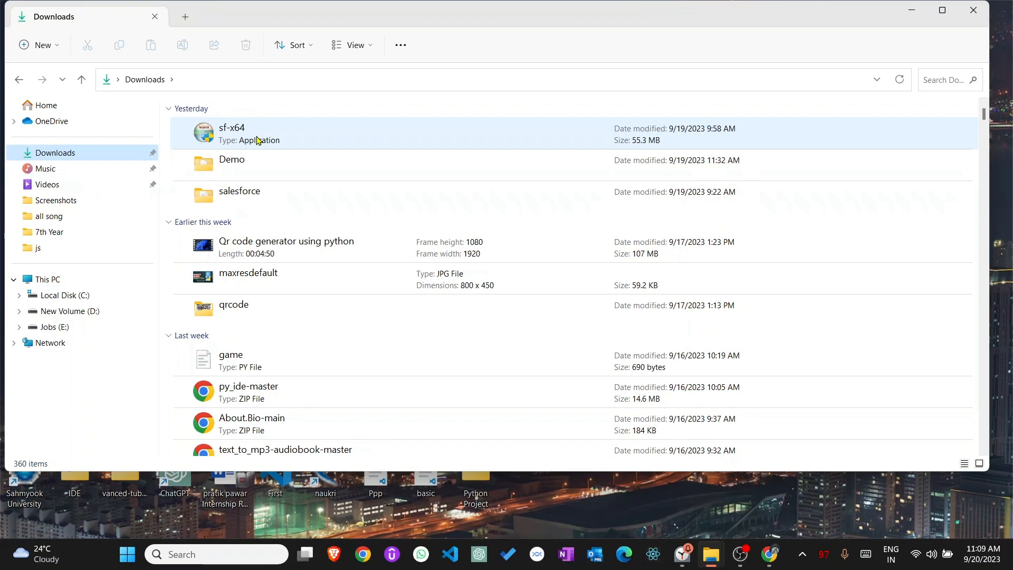
click(258, 133)
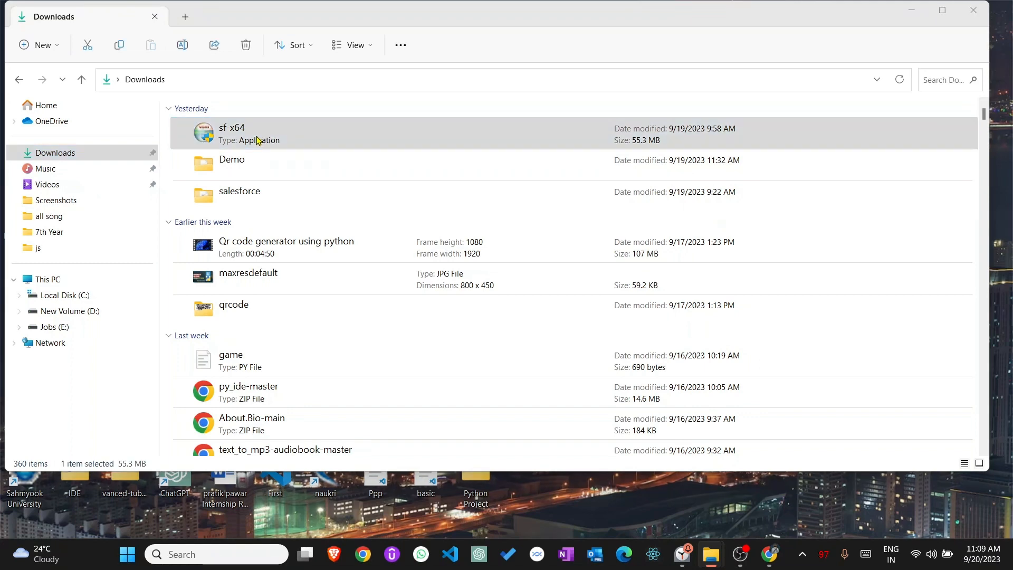
mouse_move(258, 196)
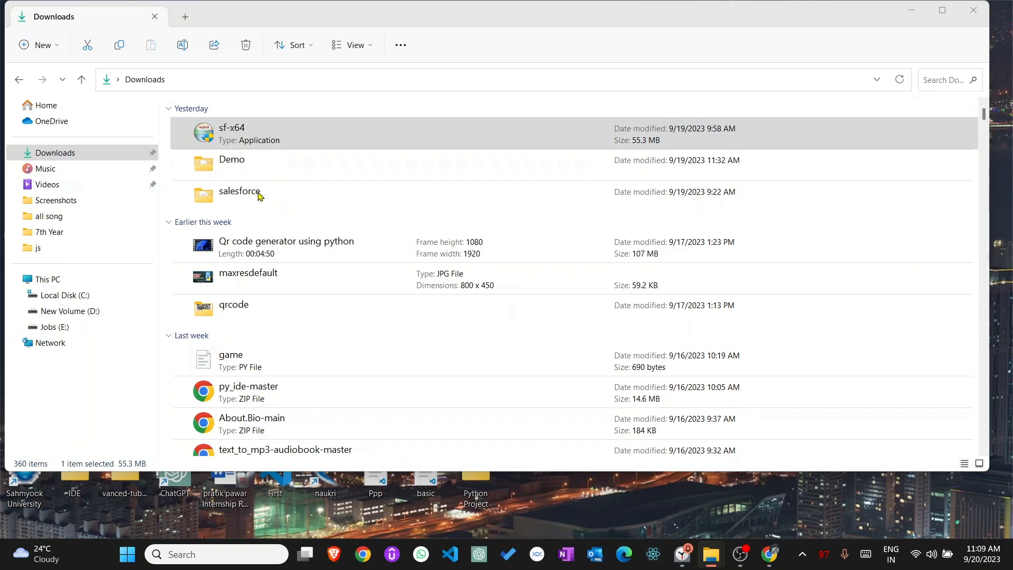
mouse_move(583, 208)
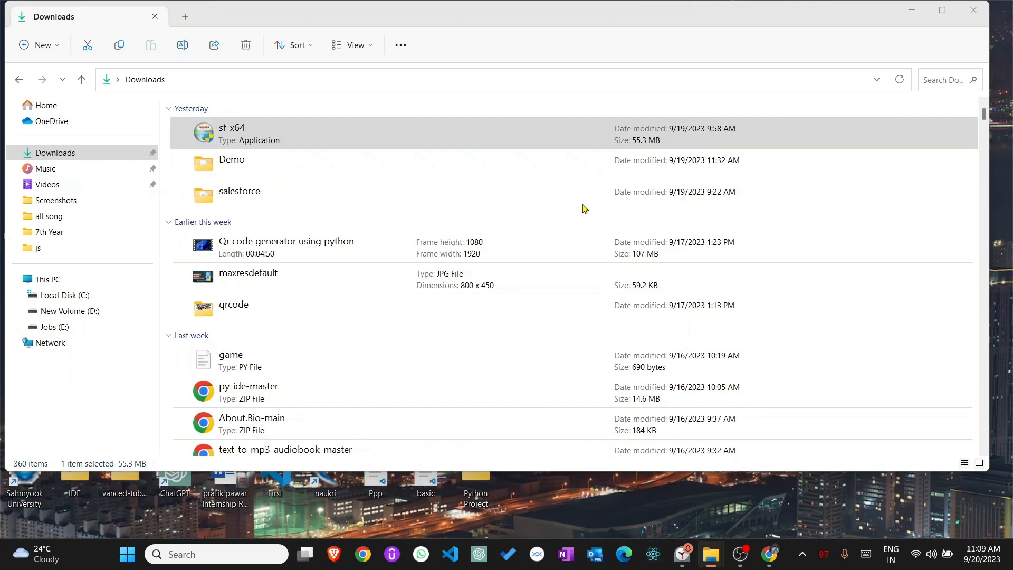
mouse_move(477, 302)
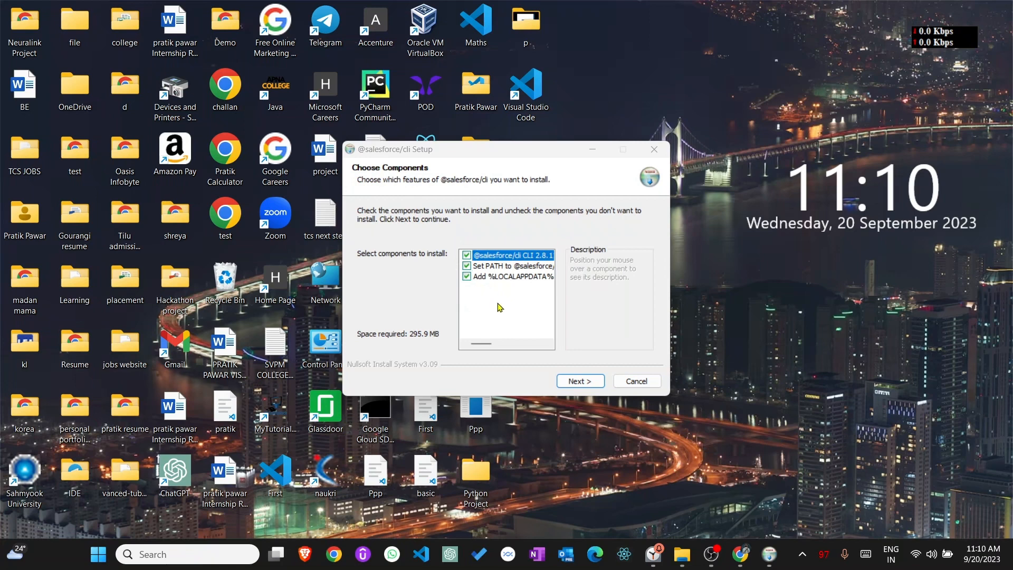
mouse_move(509, 297)
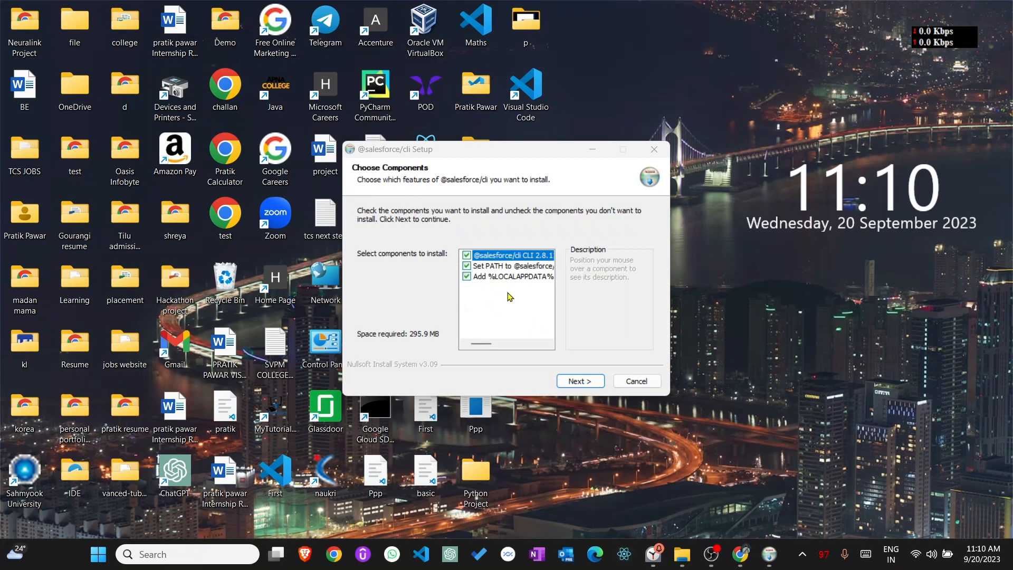
- Accept all components, view the C:\Program Files\sf destination, then cancel setup
click(581, 380)
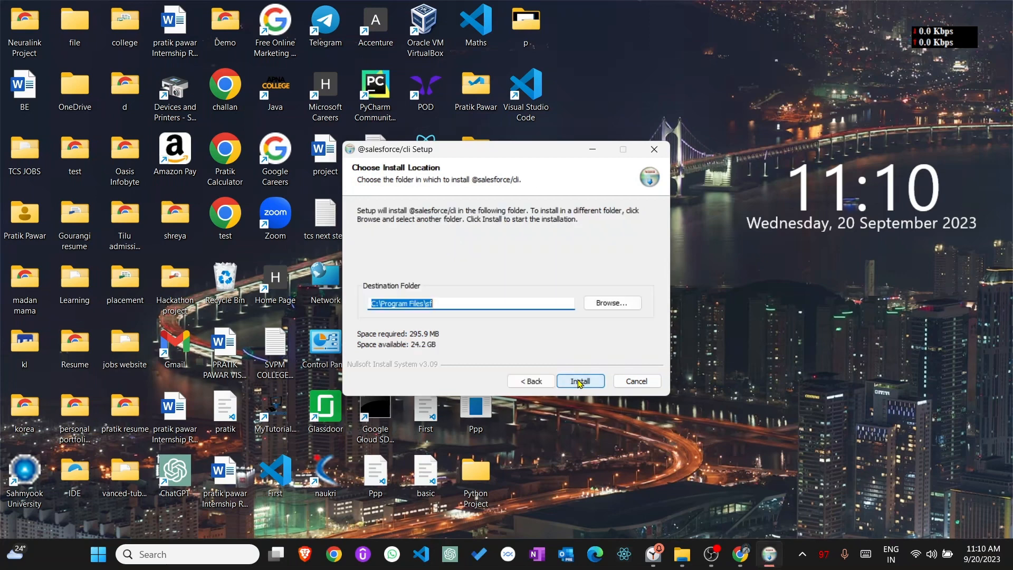
mouse_move(410, 178)
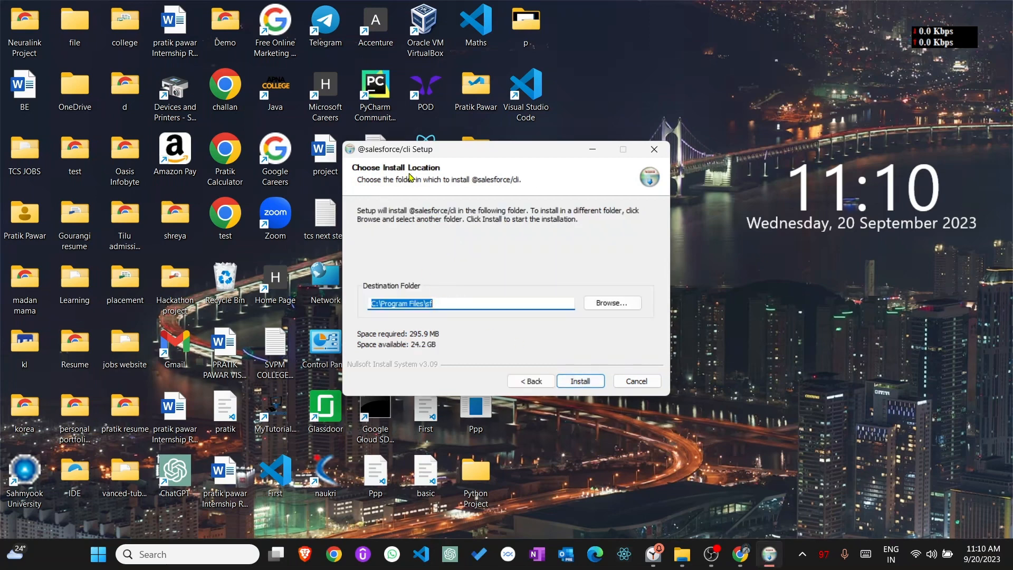
mouse_move(479, 327)
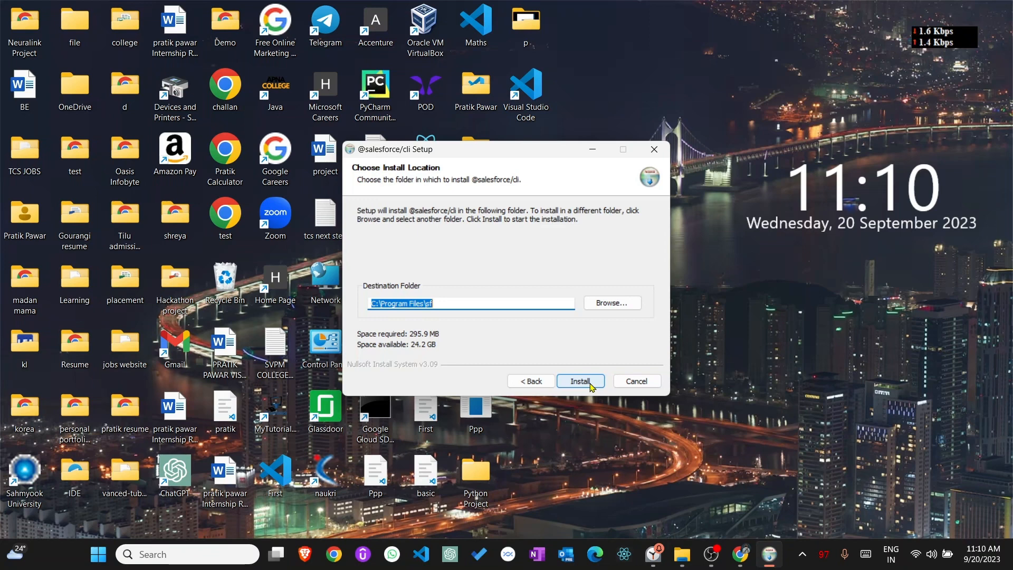
mouse_move(608, 384)
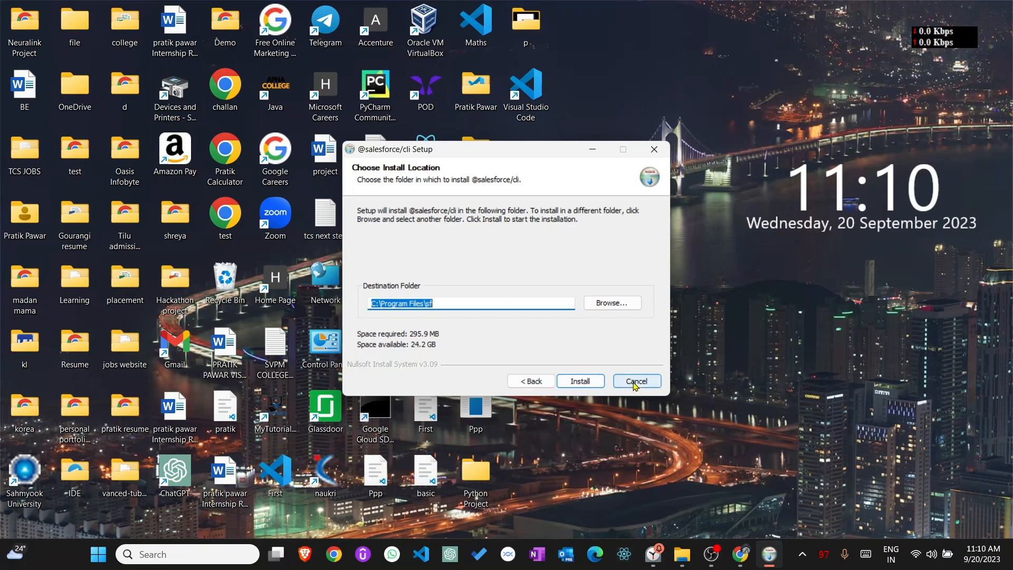
click(636, 381)
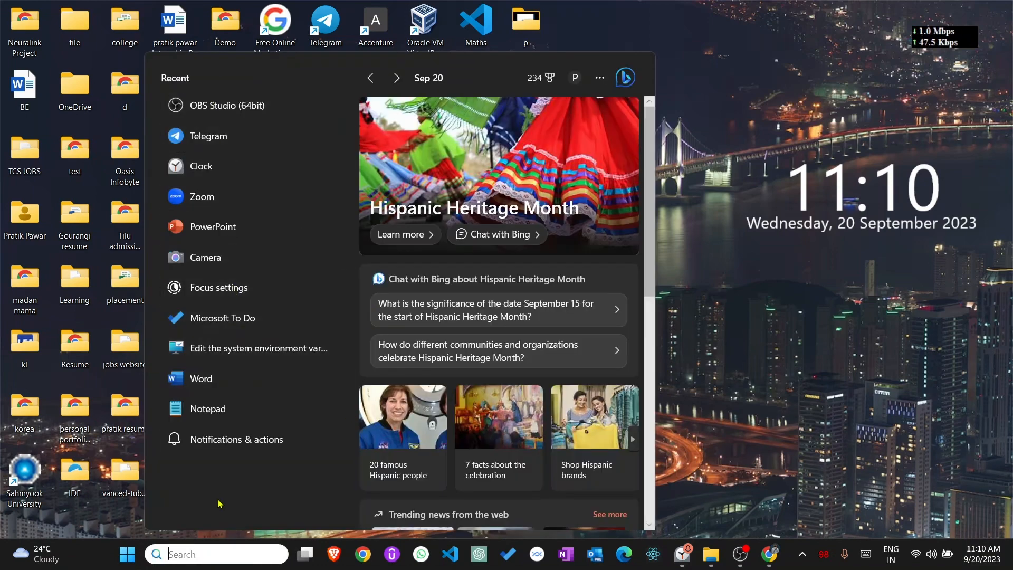
text(s)
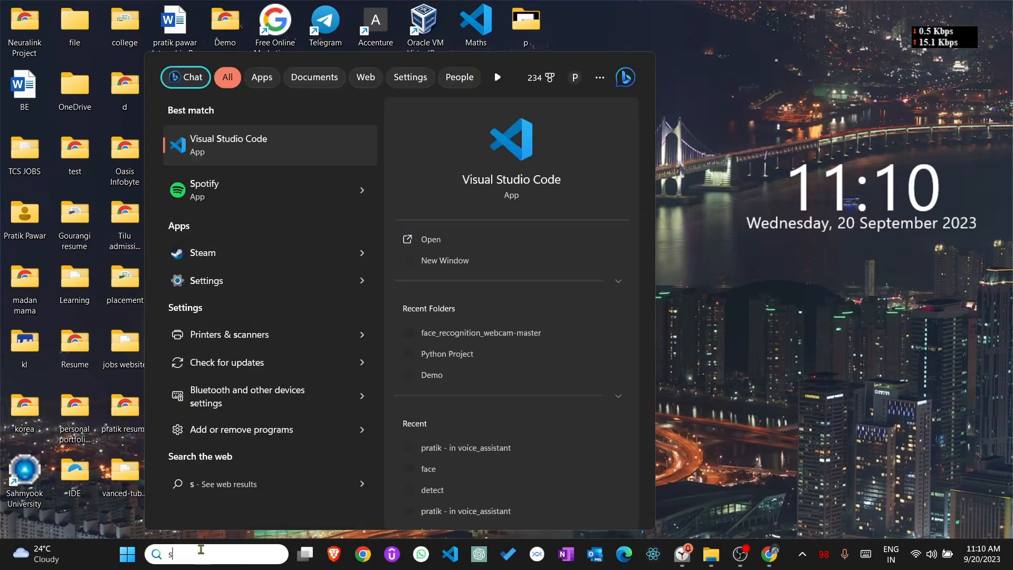
text(o)
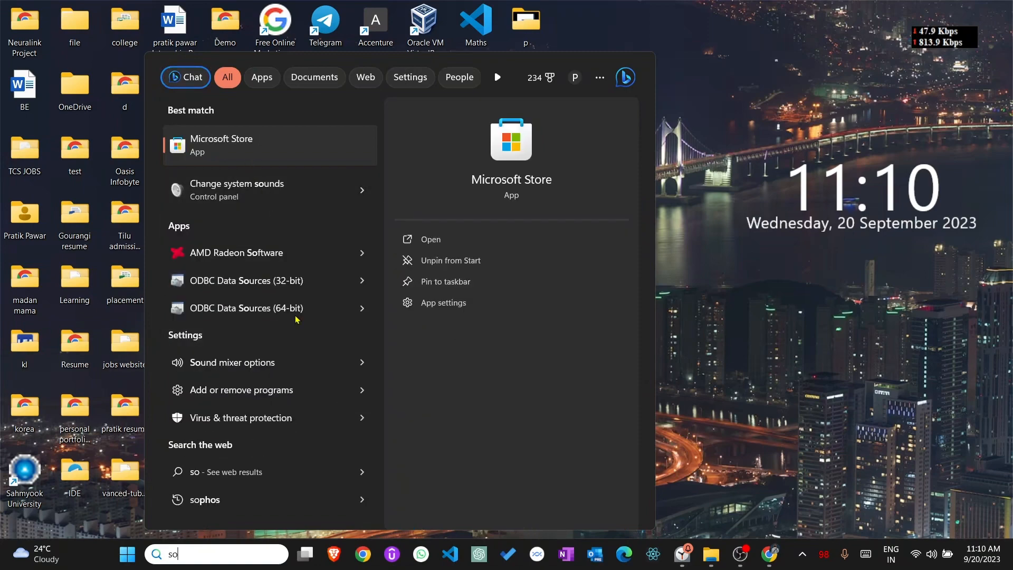
text(co)
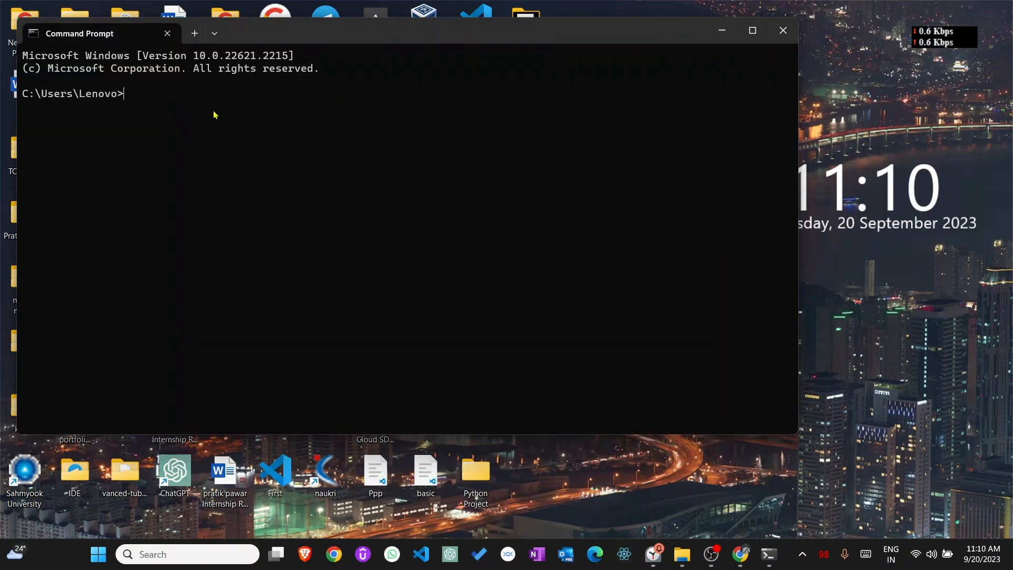
text(s)
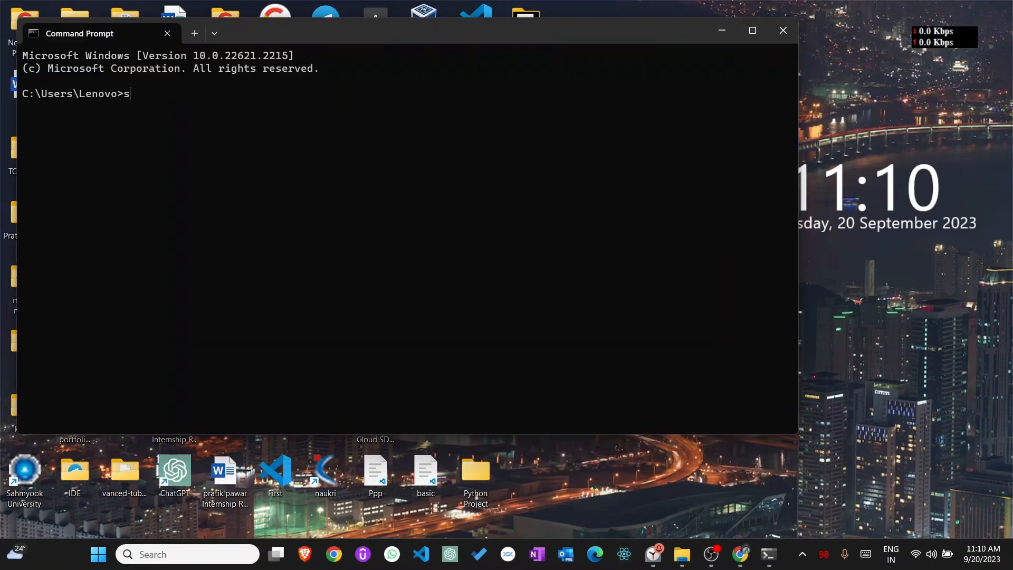
text(fdx)
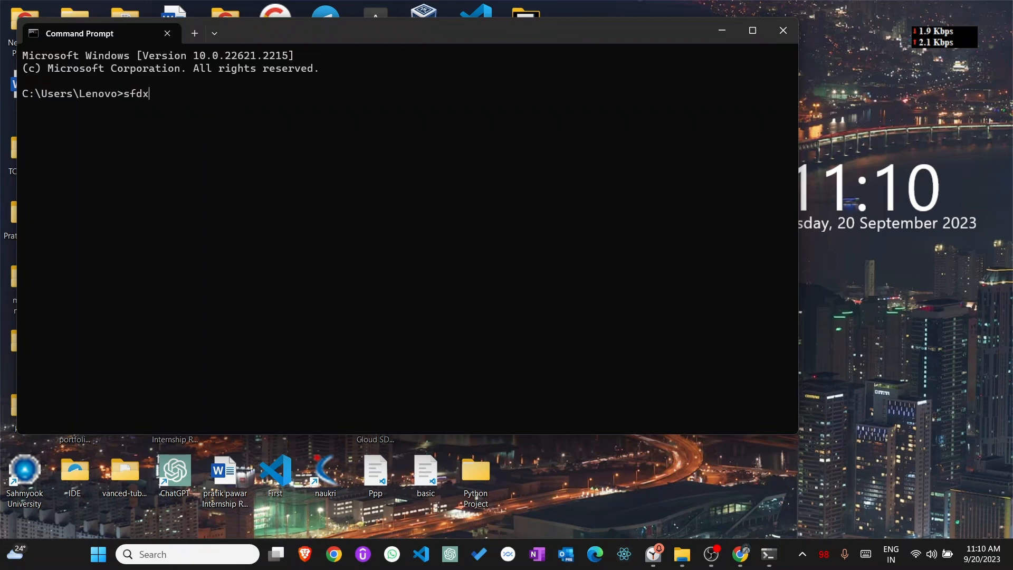
key(Enter)
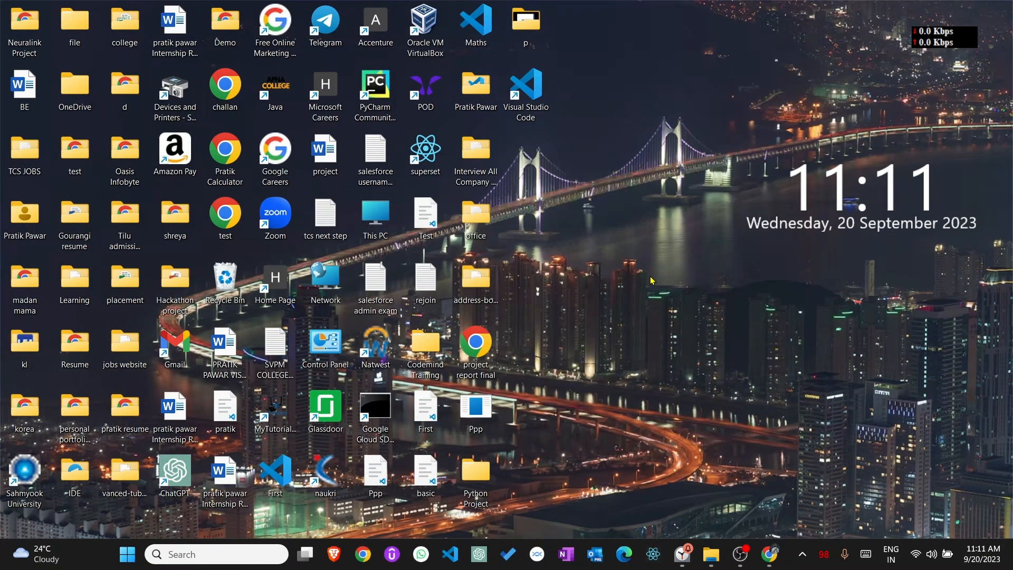
mouse_move(650, 274)
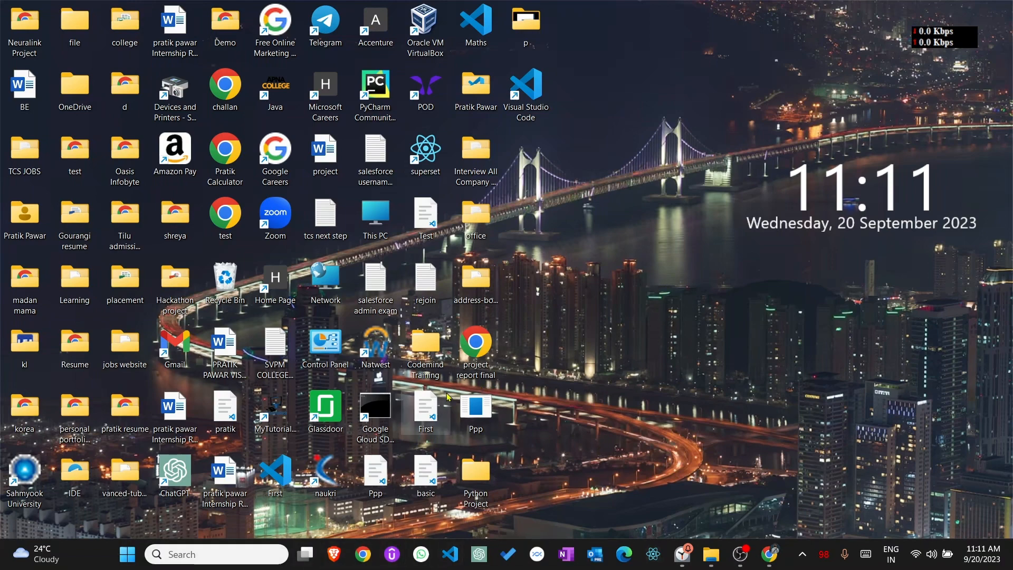
- Browse File Explorer into C:\Program Files\sf\bin to see the sf and sfdx files
click(710, 554)
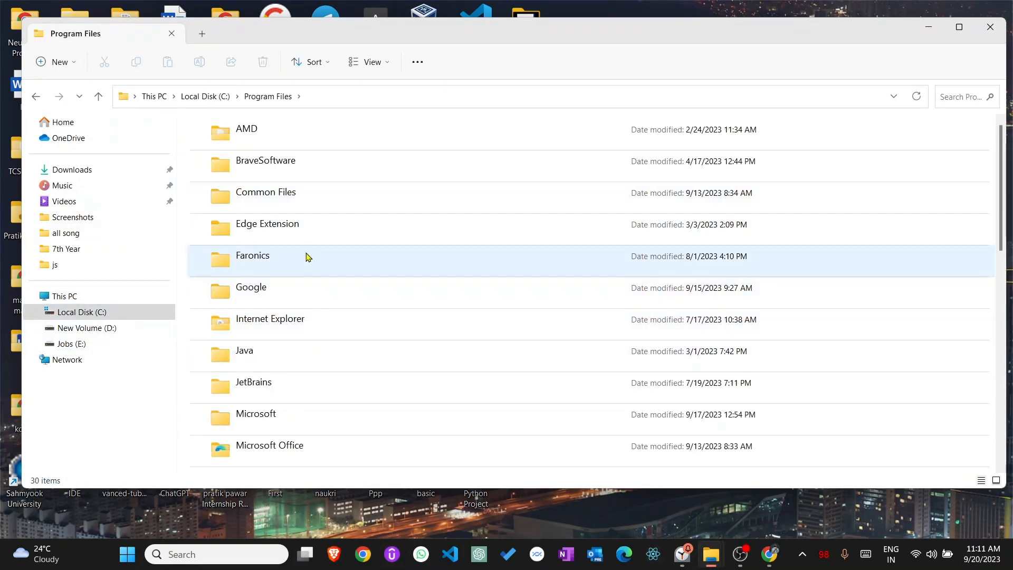
scroll(down, 3)
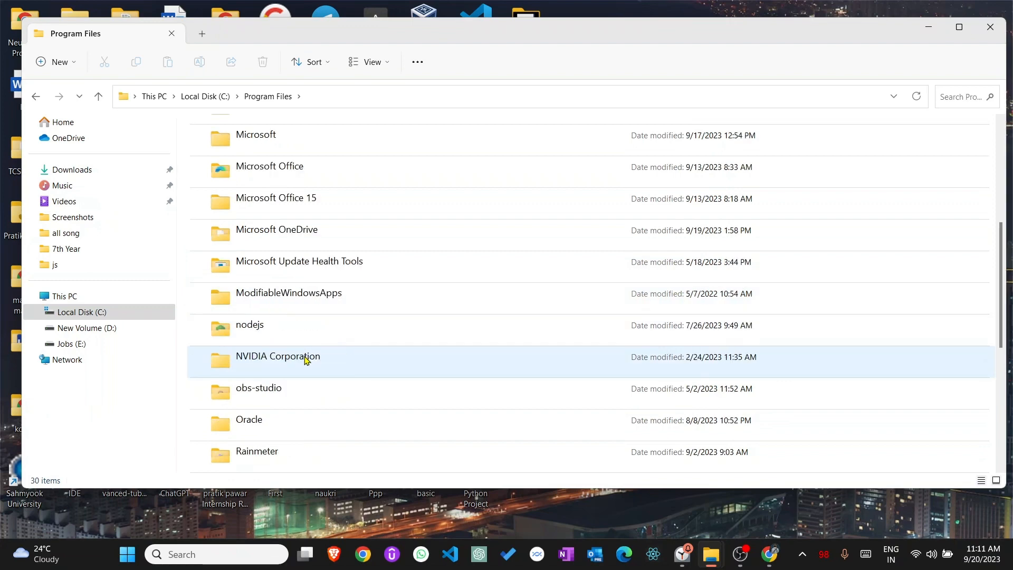
scroll(down, 3)
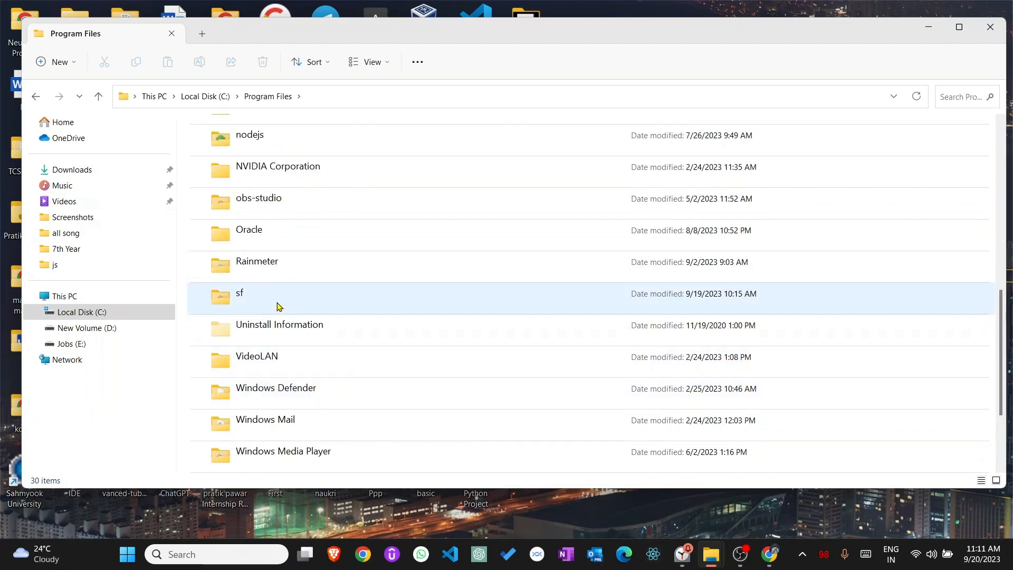
double_click(239, 293)
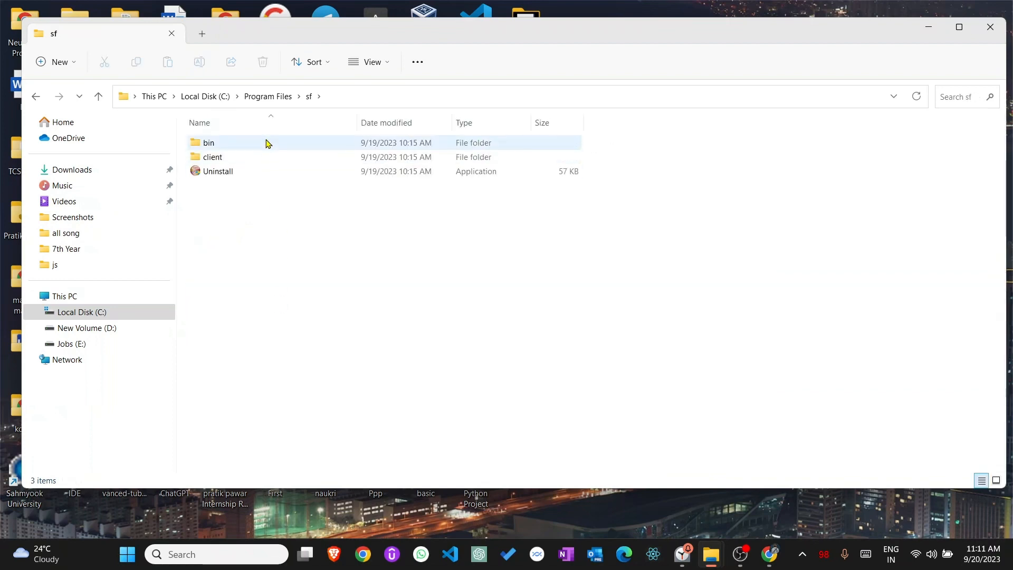
double_click(207, 142)
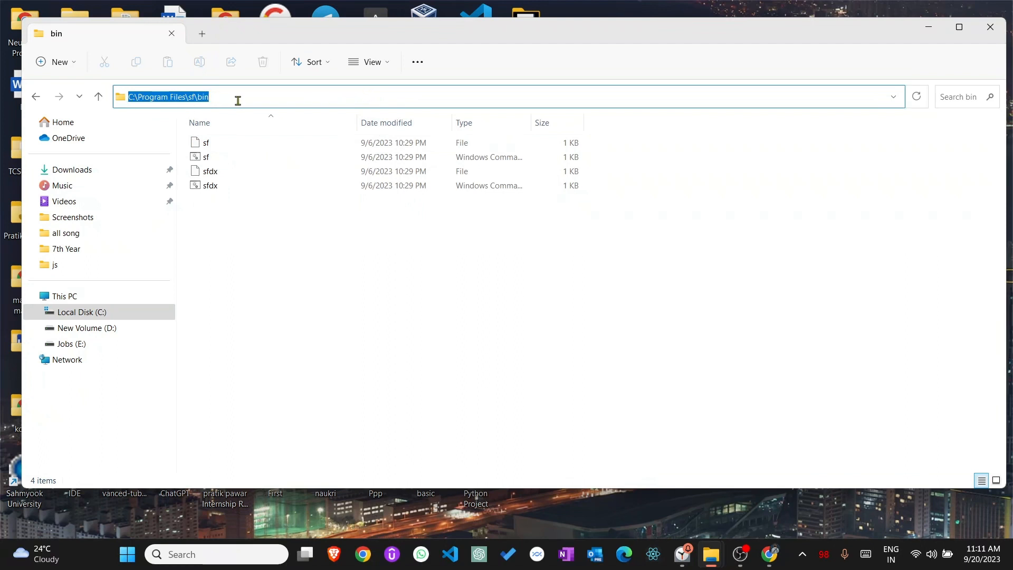
mouse_move(293, 100)
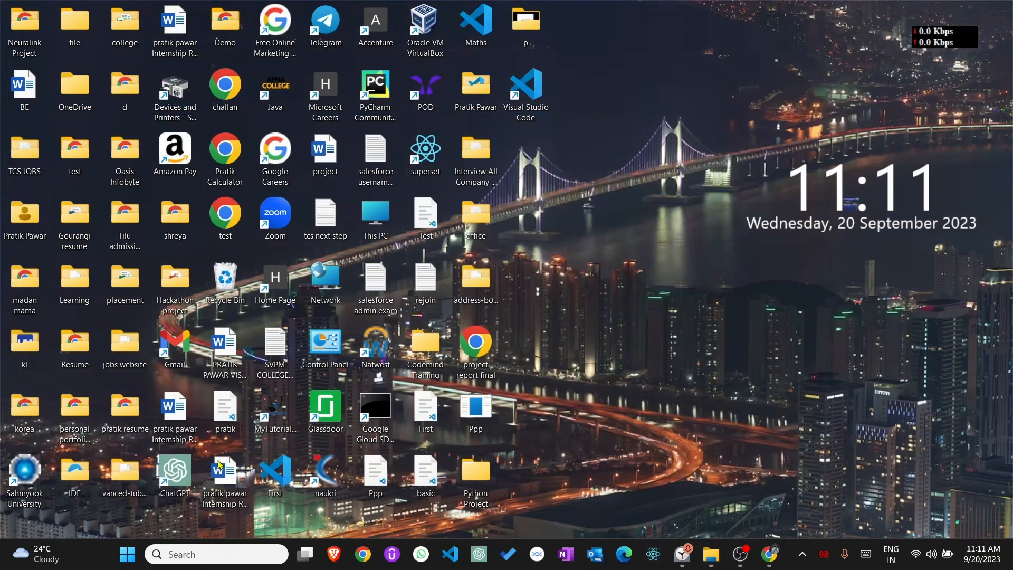
- Add C:\Program Files\sf\bin to the system Path in Environment Variables and close it
click(216, 554)
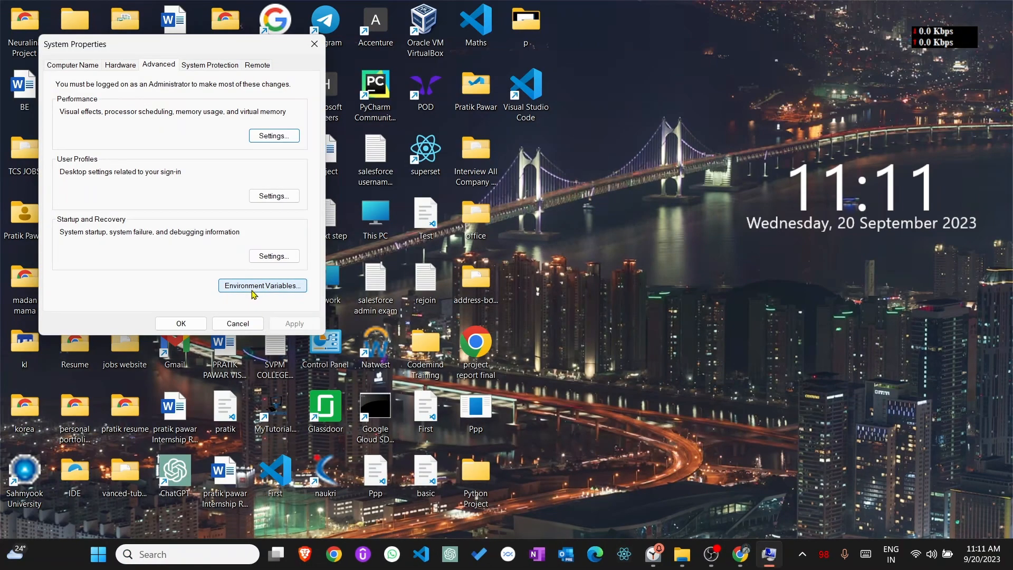
click(262, 286)
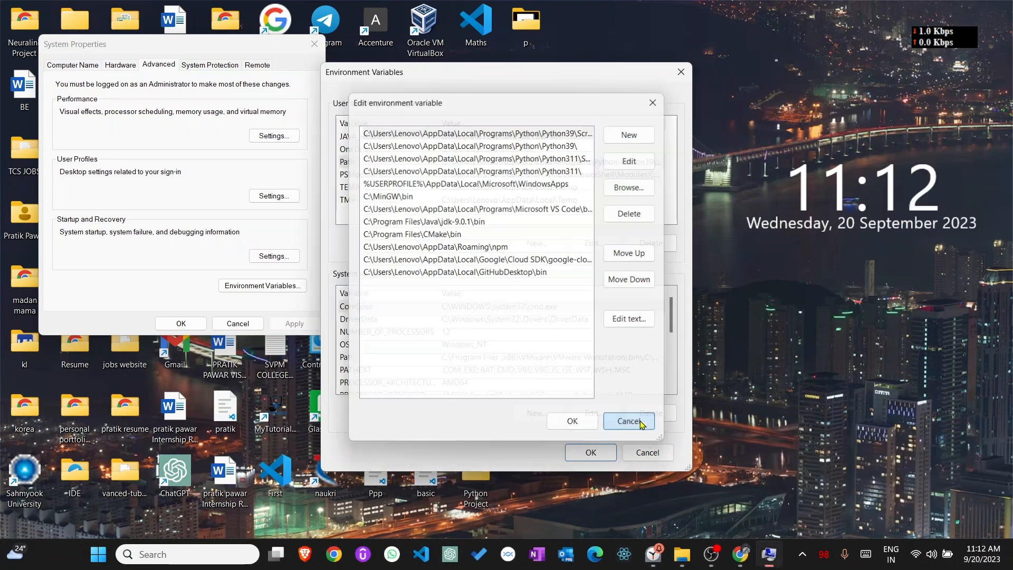
click(628, 421)
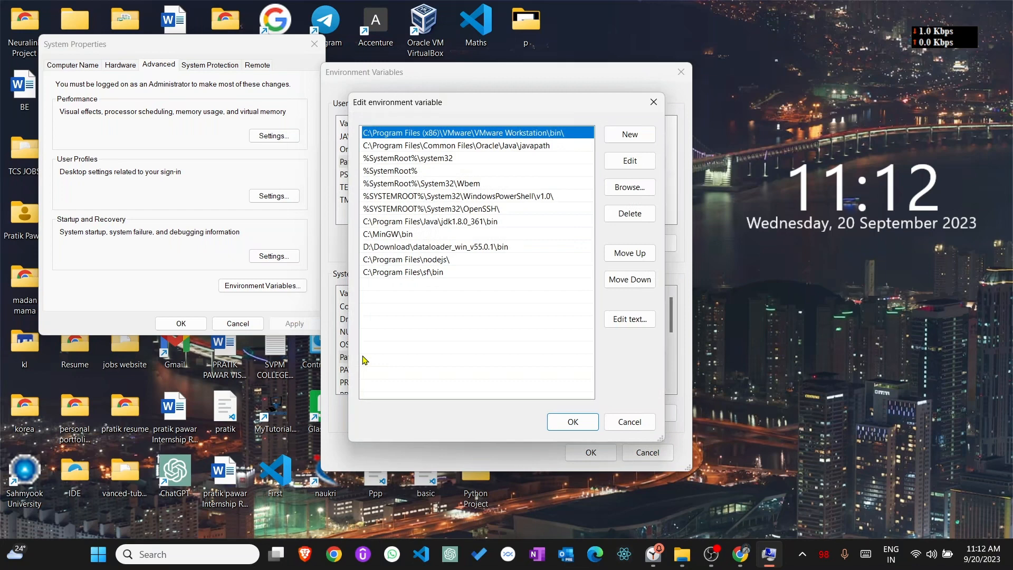
mouse_move(443, 281)
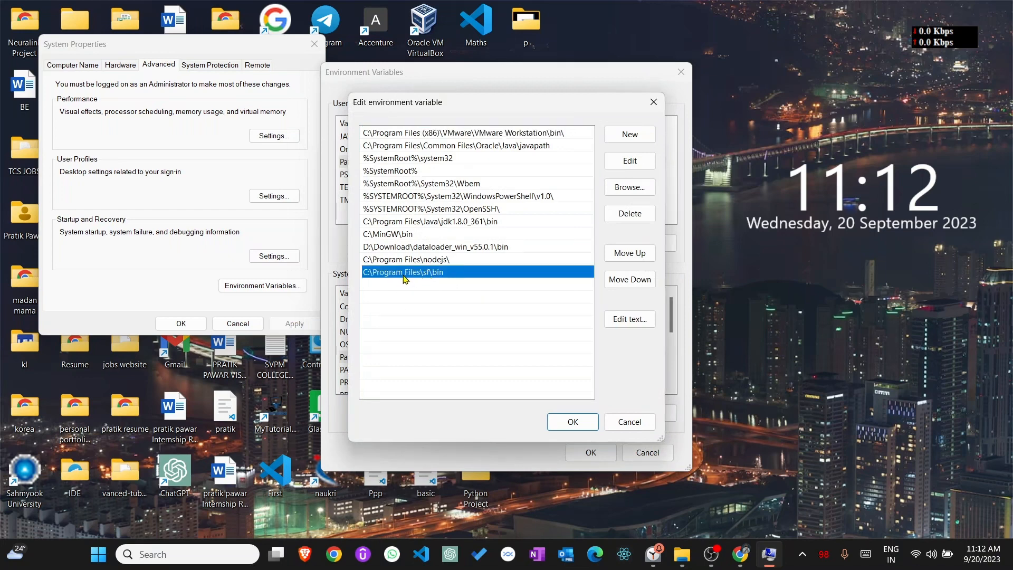
mouse_move(472, 284)
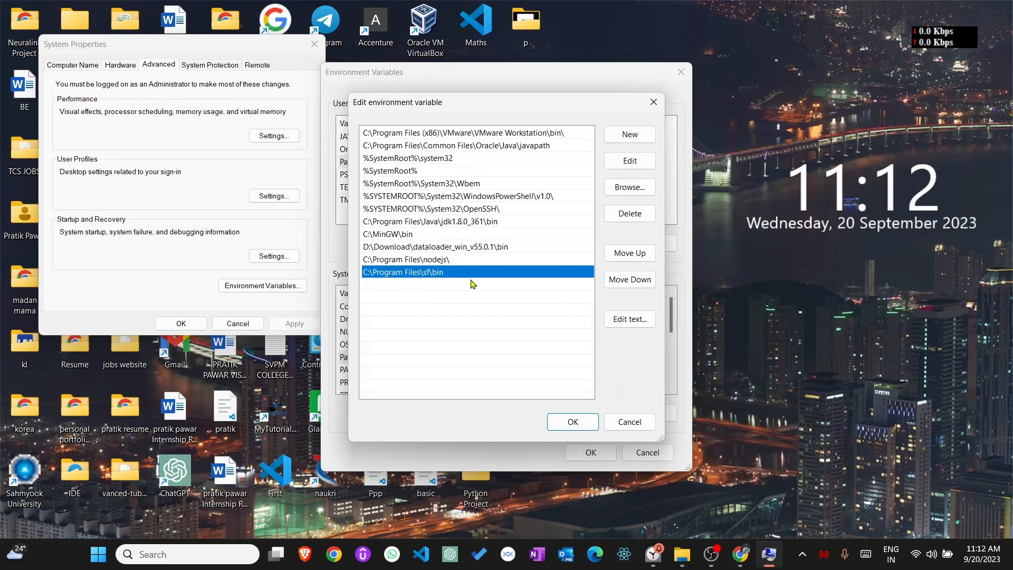
click(629, 134)
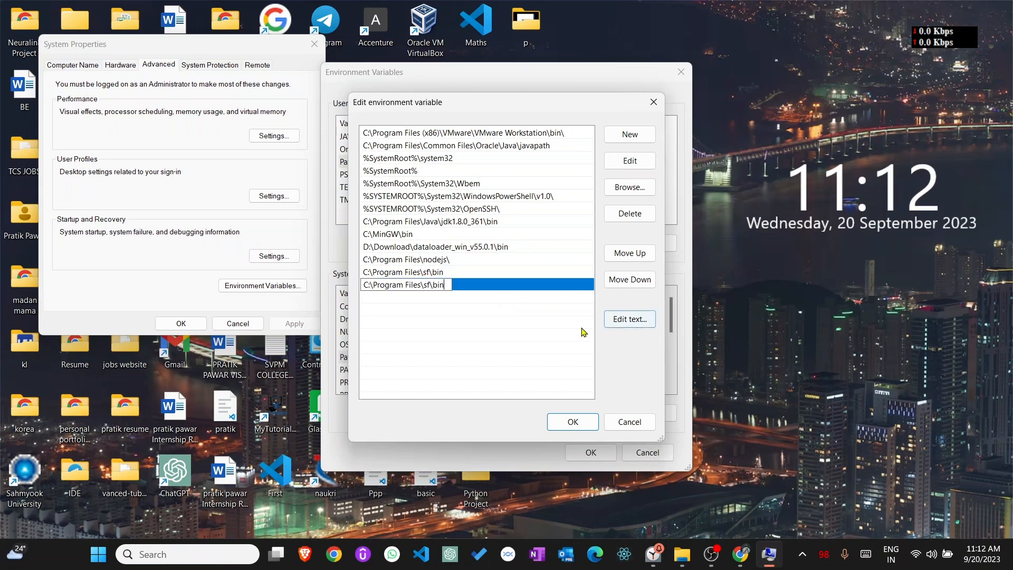
key(Backspace)
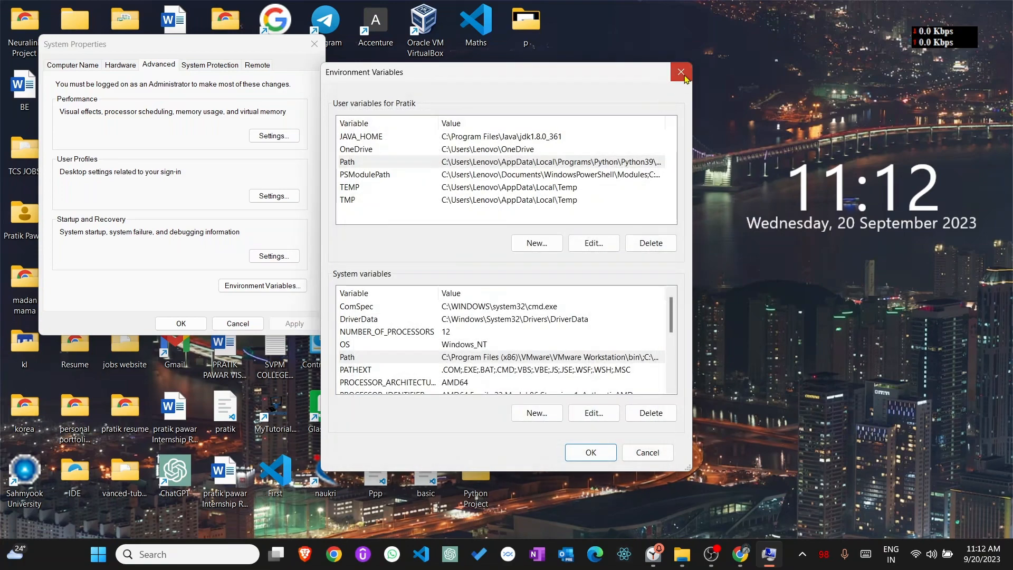
click(680, 72)
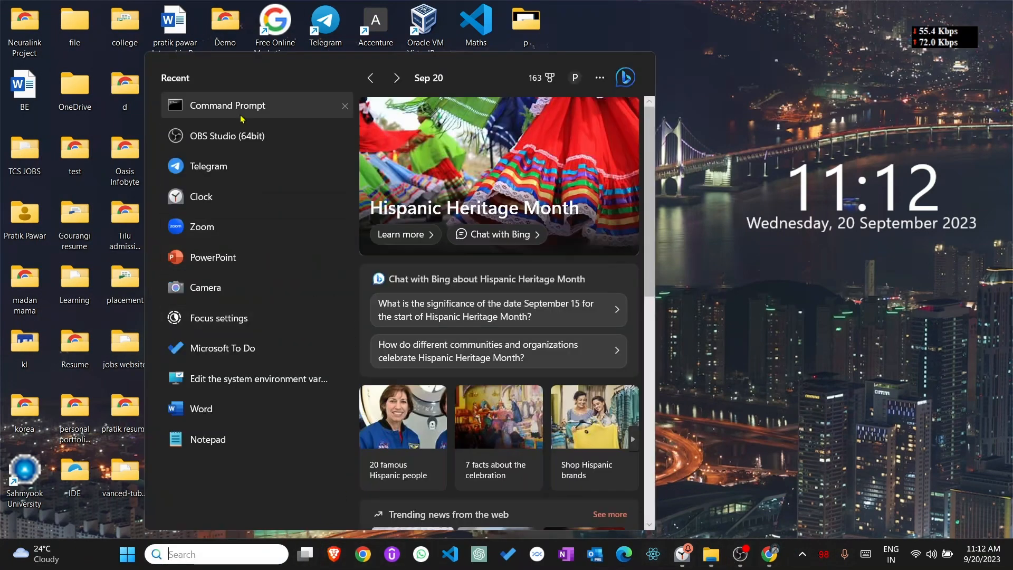
- Open Command Prompt and try the mistyped 'sdfx --version', which isn't recognized
click(227, 105)
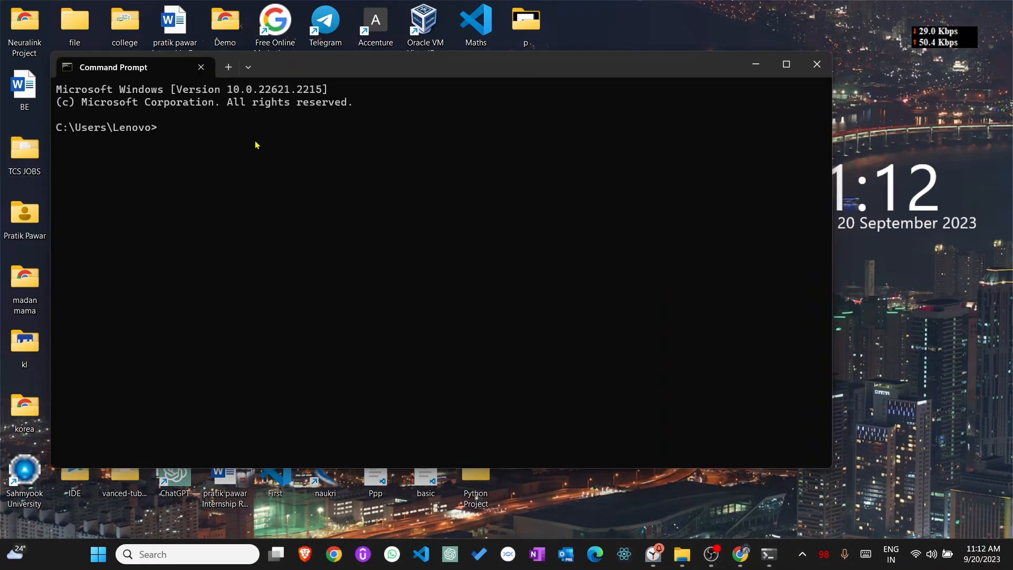
text(s)
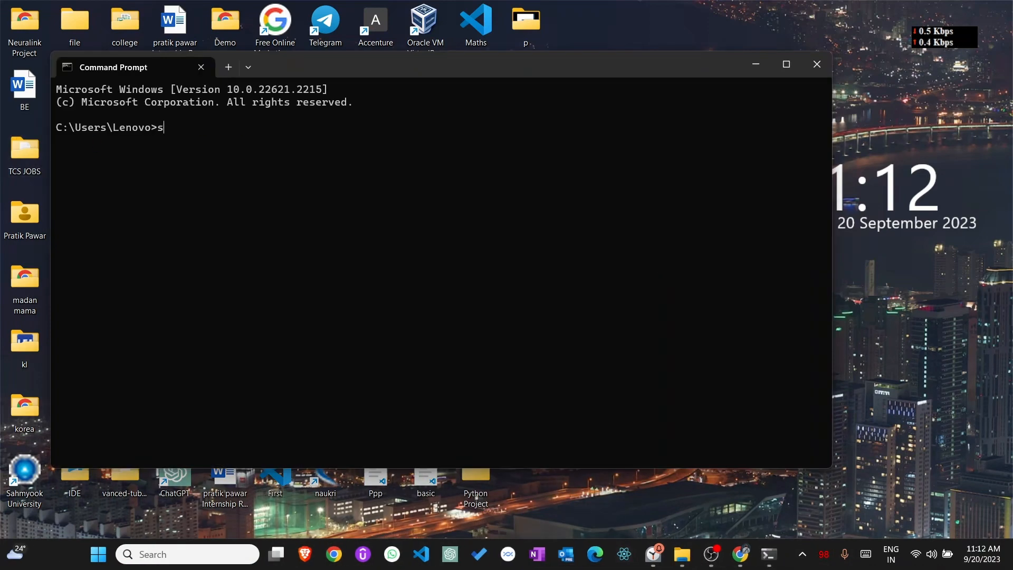
text(df)
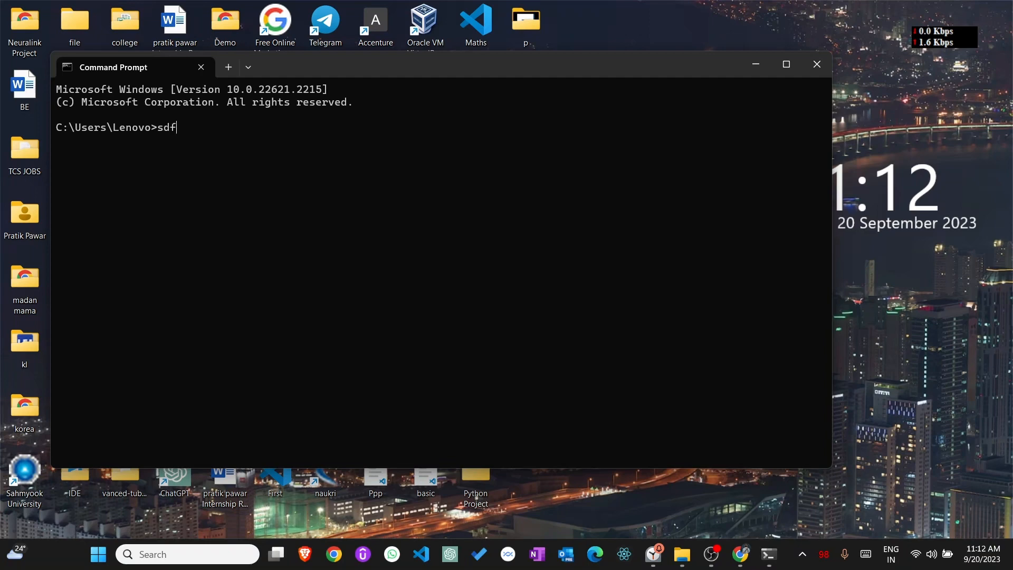
text(x --)
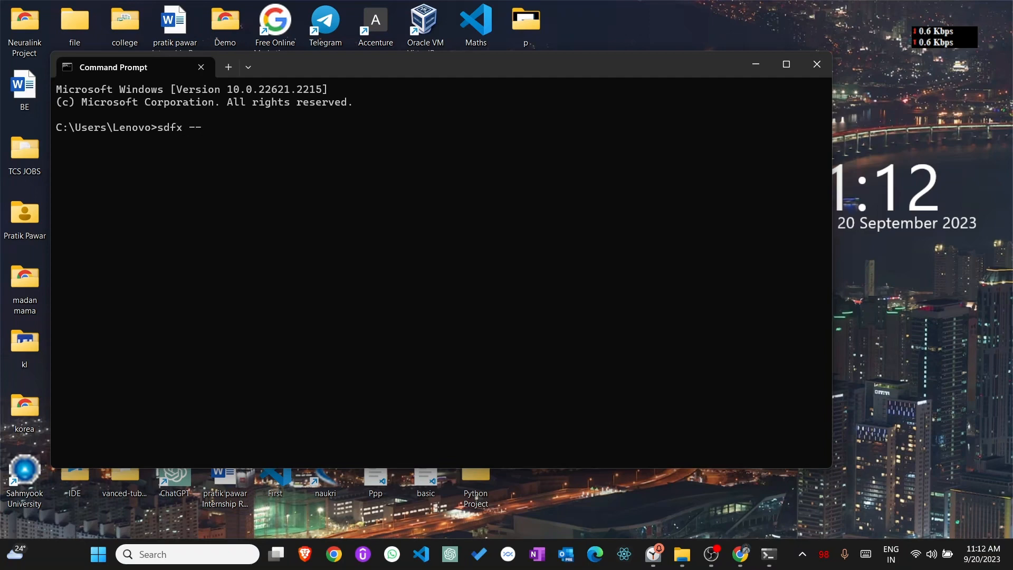
text(versi)
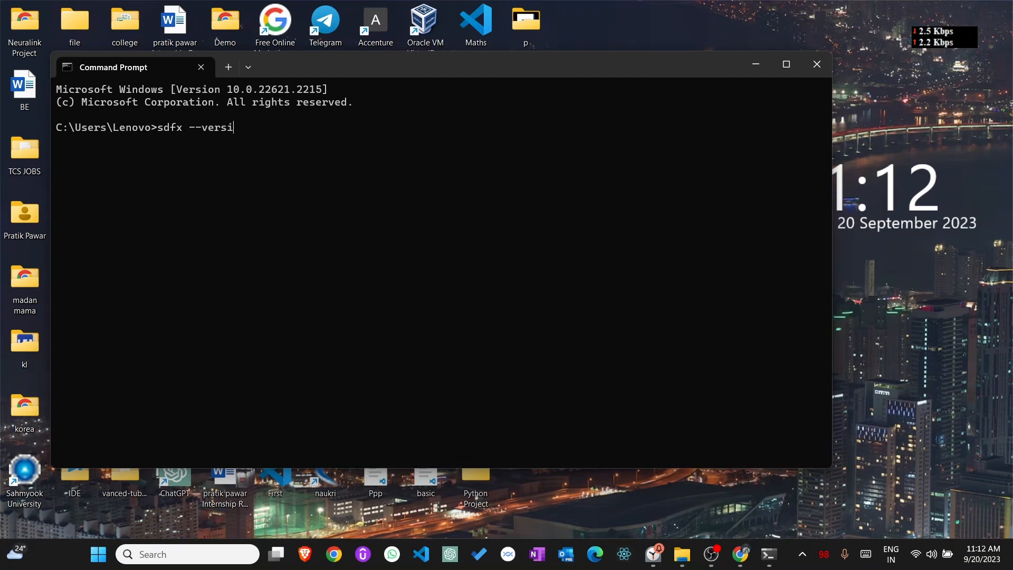
text(on)
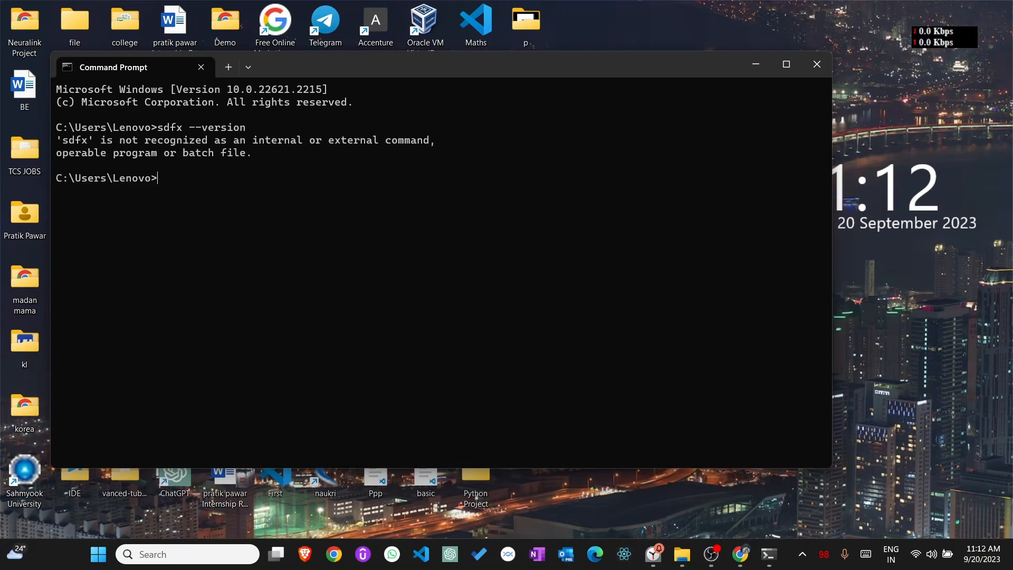
text(sf)
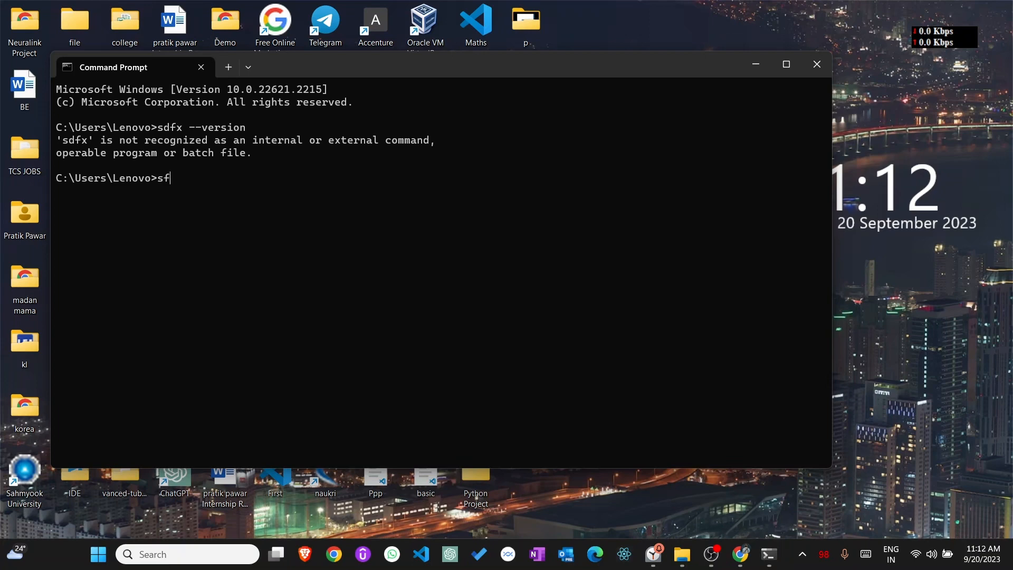
text(dx)
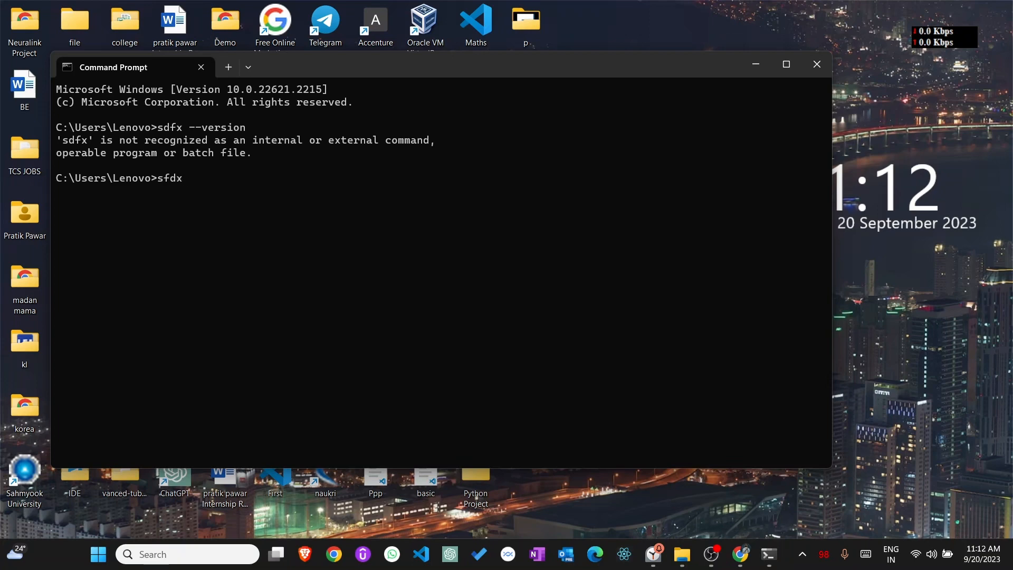
text(--ver)
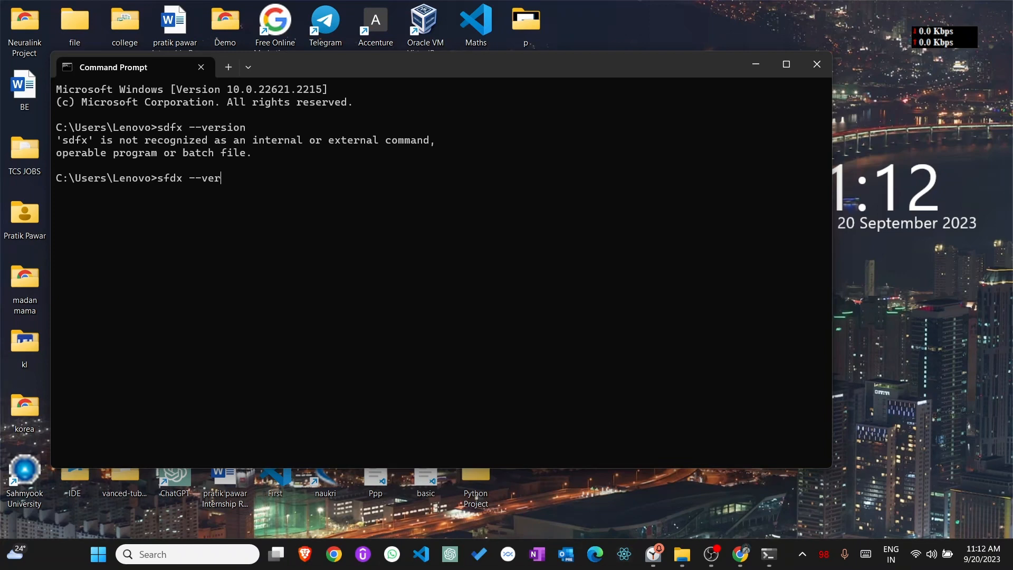
text(sion)
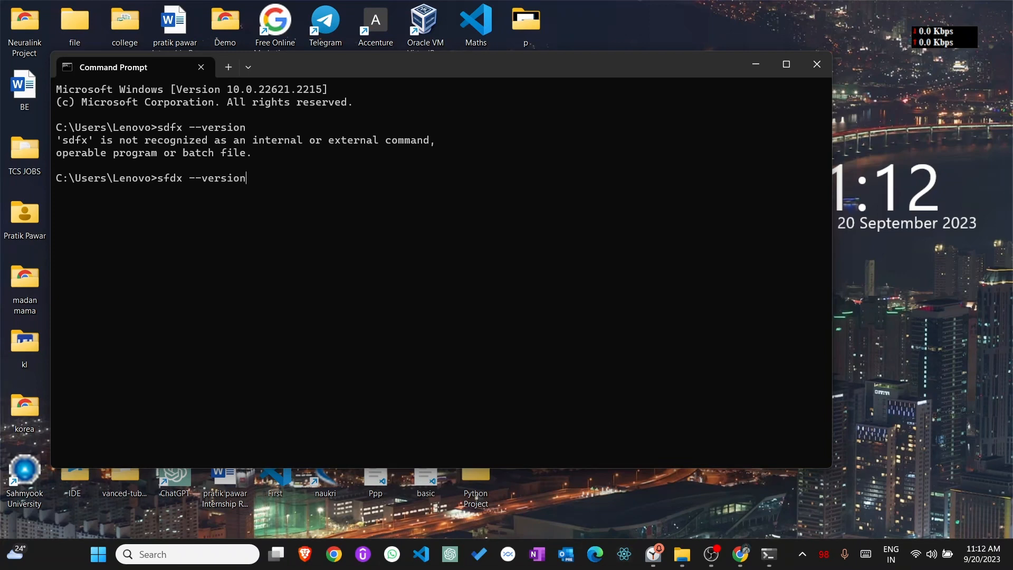
key(Enter)
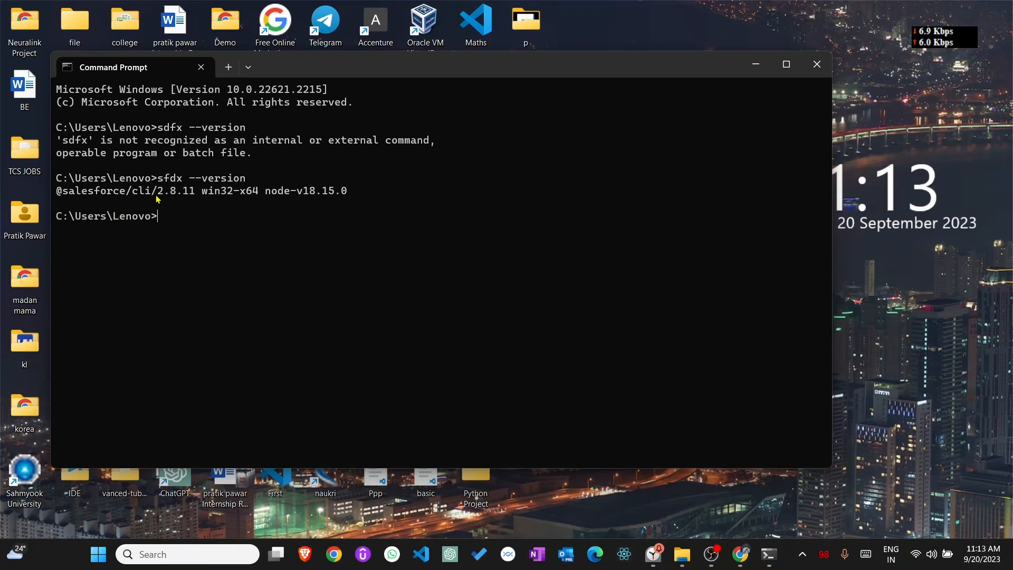
mouse_move(193, 203)
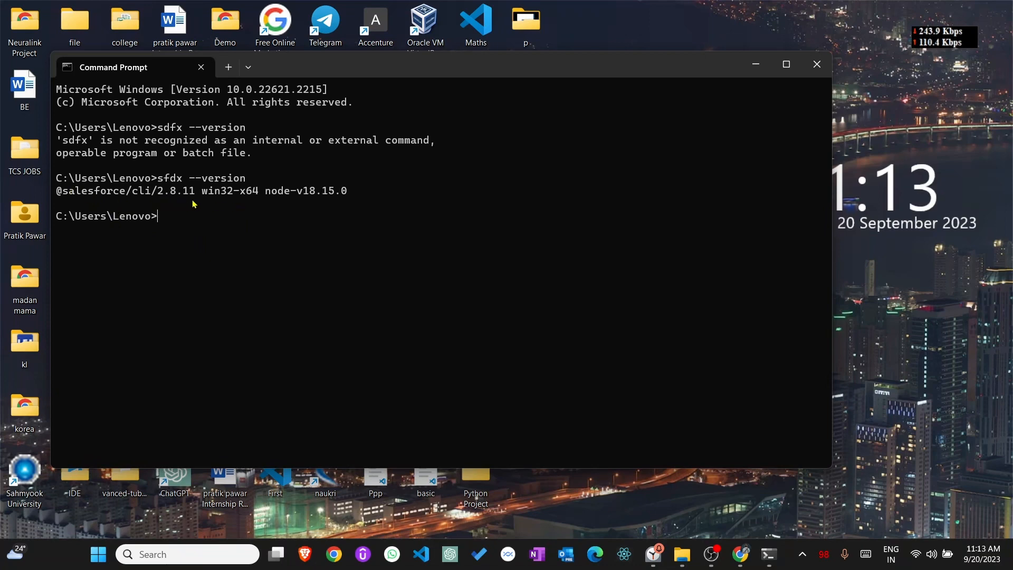
mouse_move(233, 209)
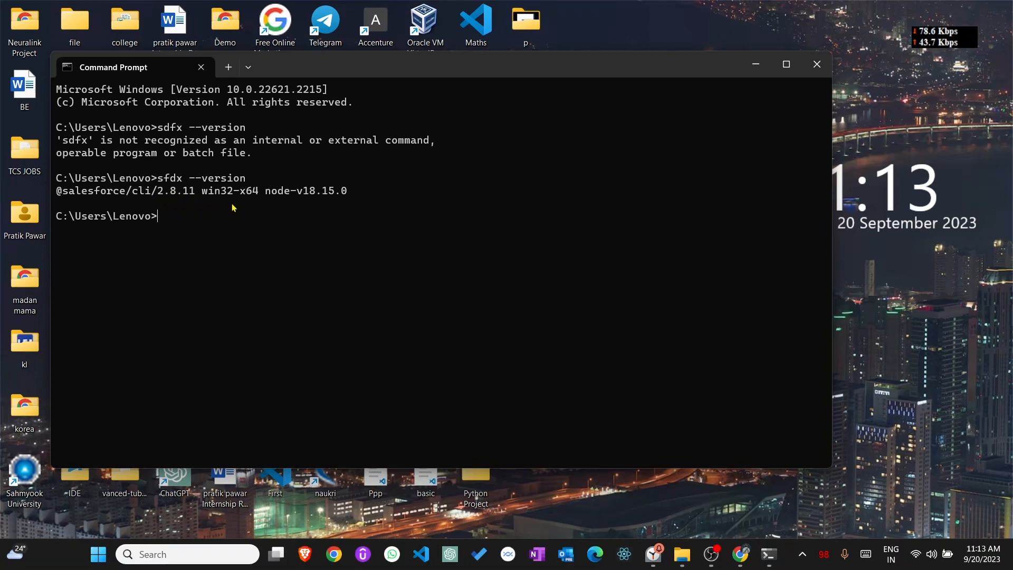
mouse_move(328, 206)
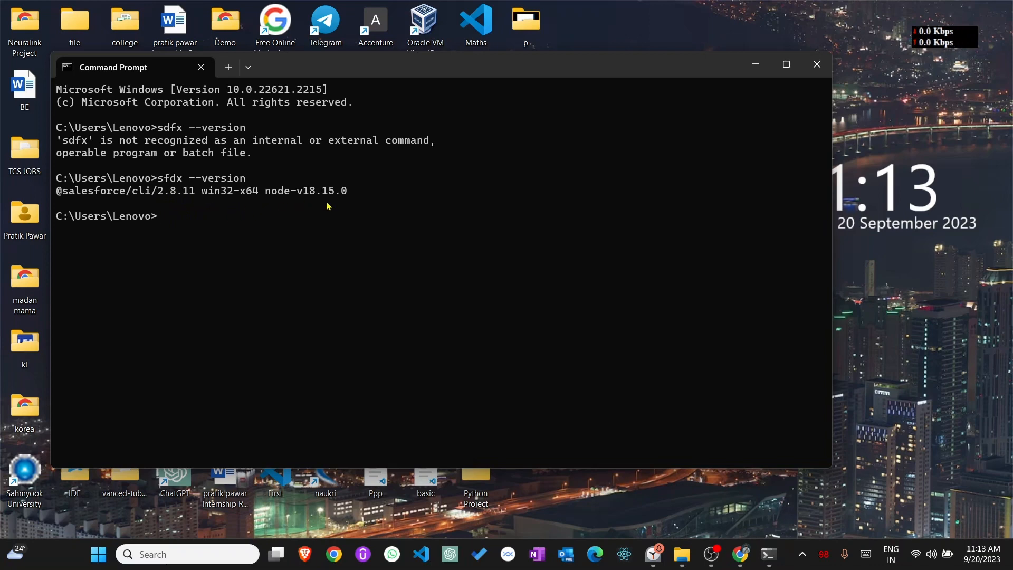